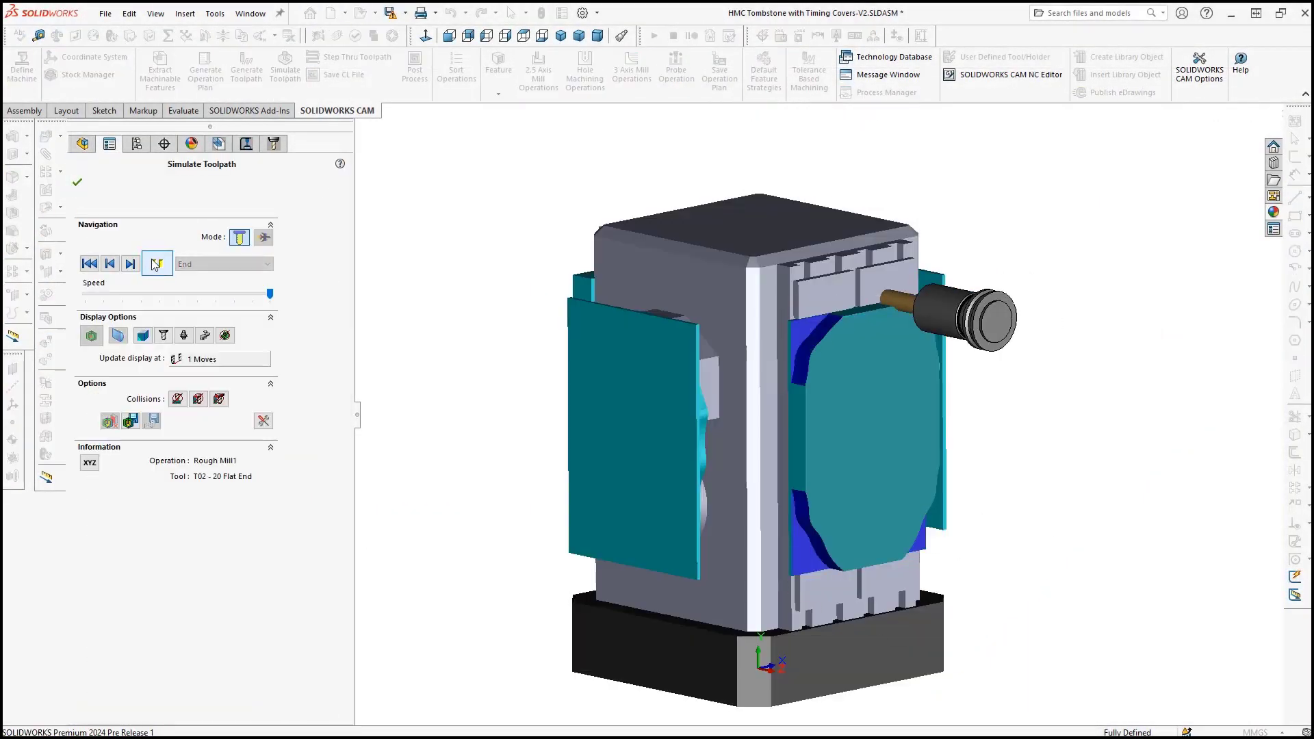
Advance the tombstone simulation operation by operation through to the final Contour Mill44.
left_click(158, 263)
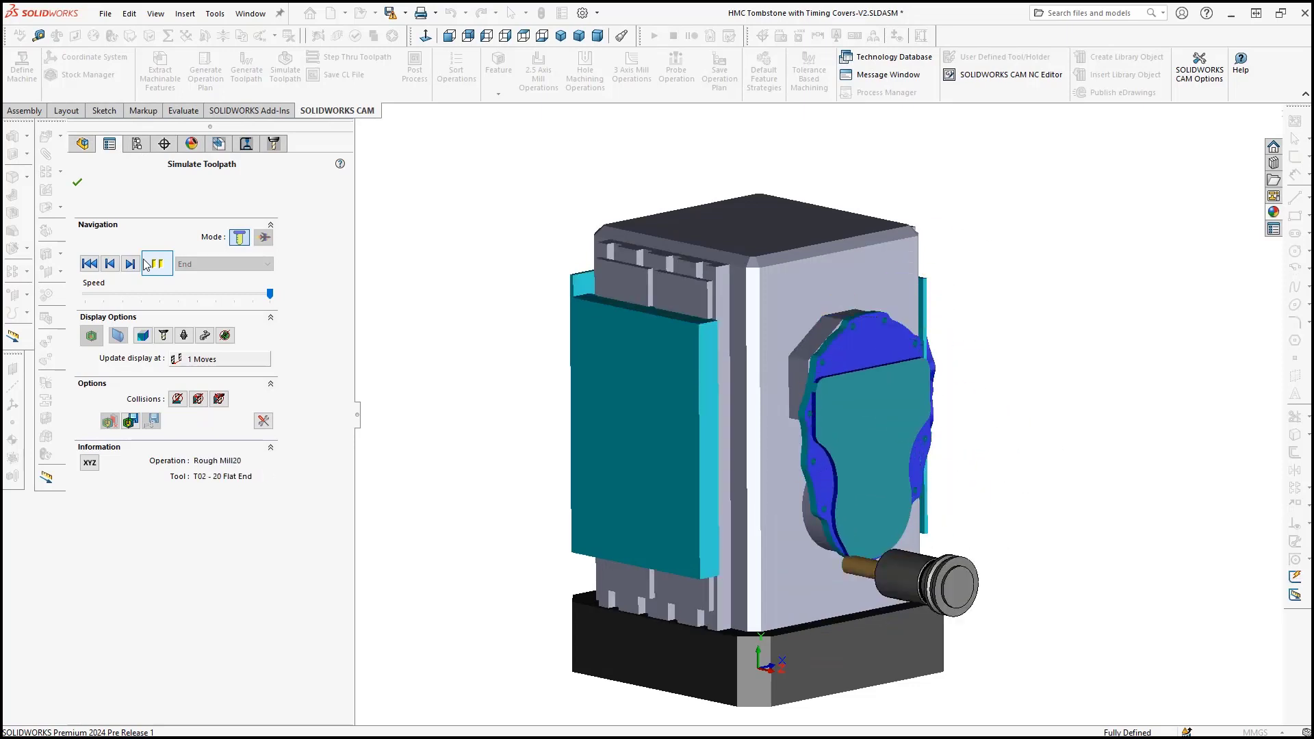
left_click(156, 263)
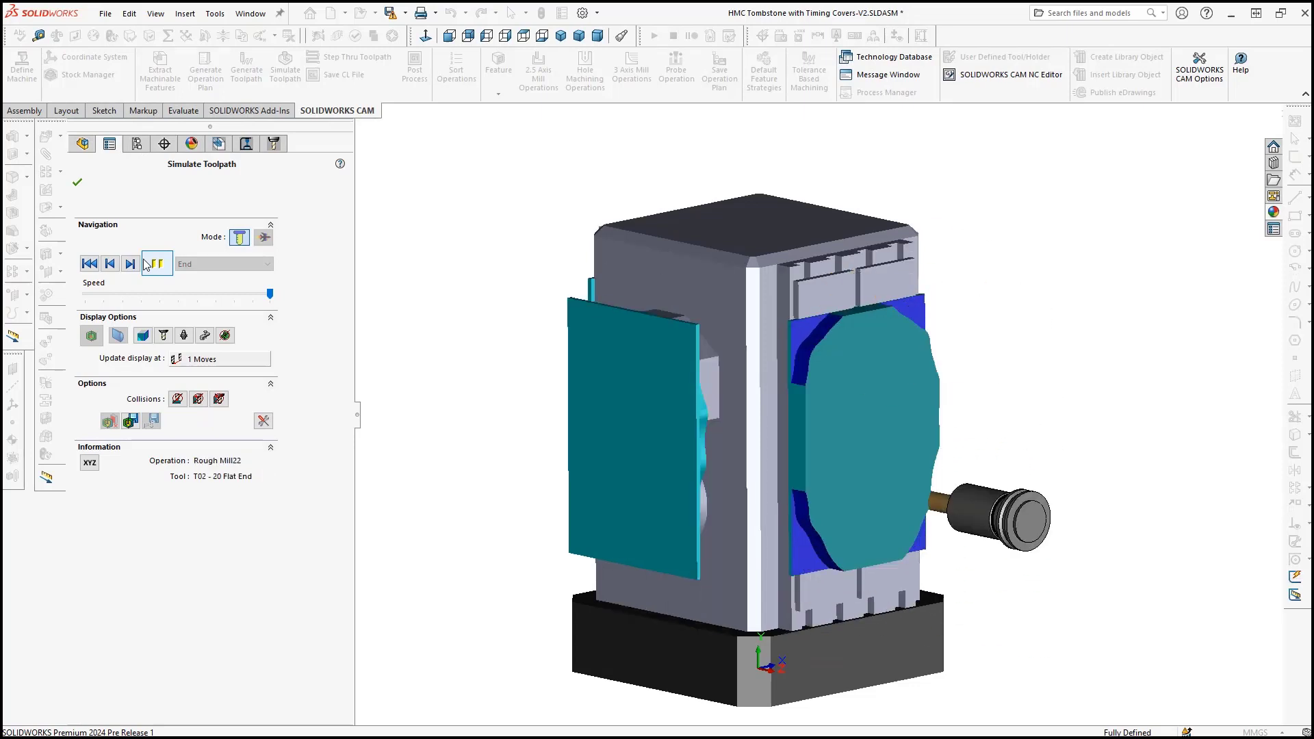
left_click(130, 263)
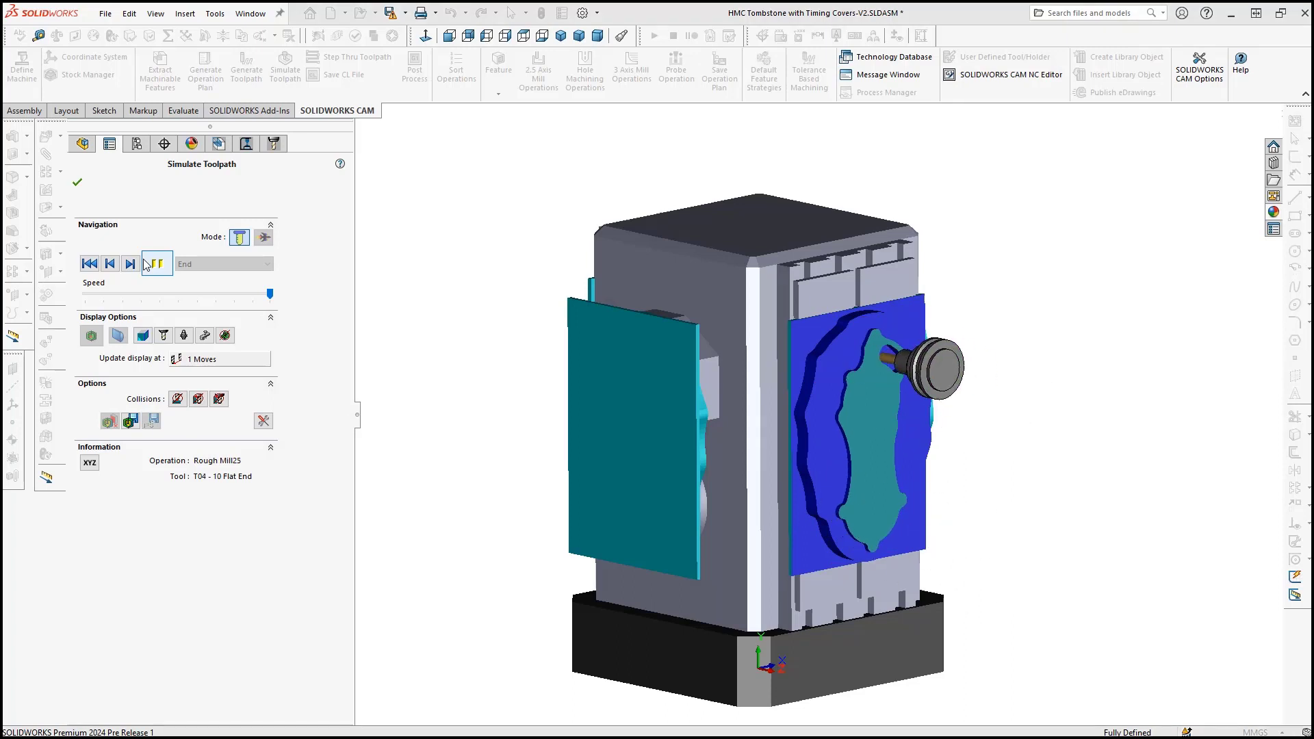
left_click(158, 262)
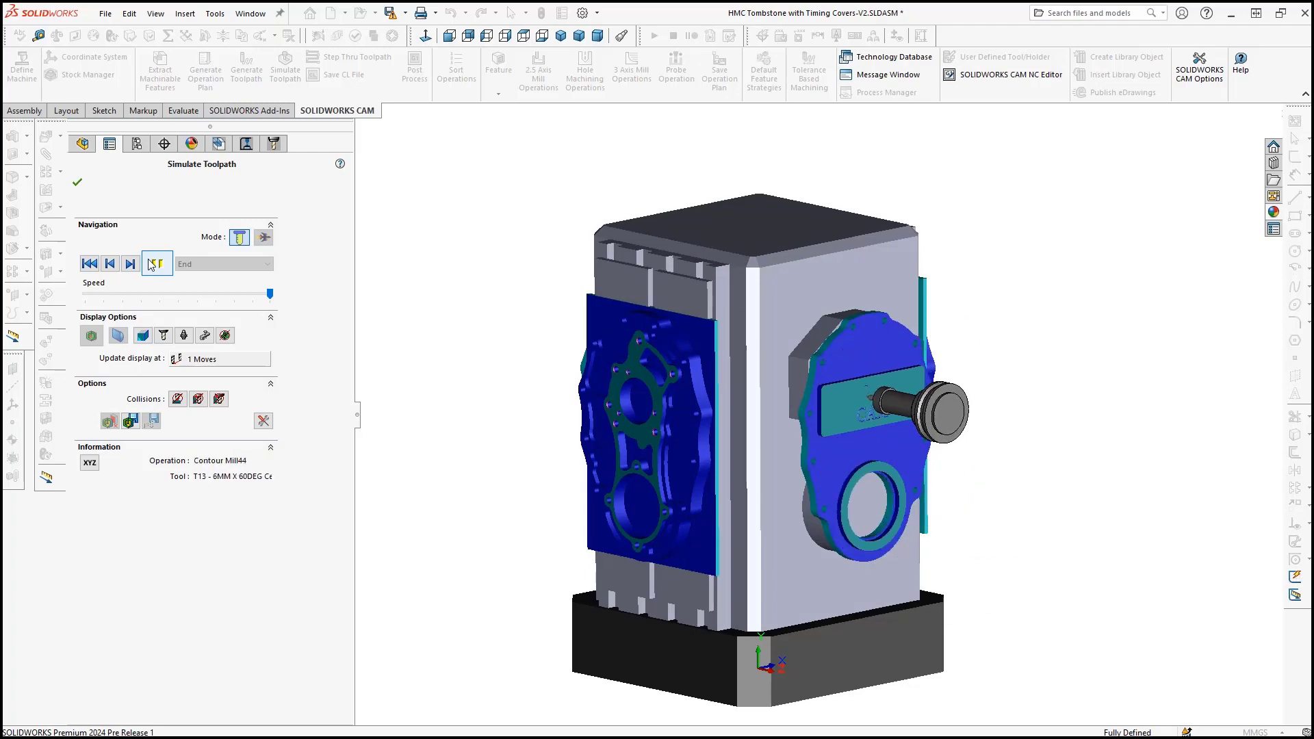
left_click(156, 263)
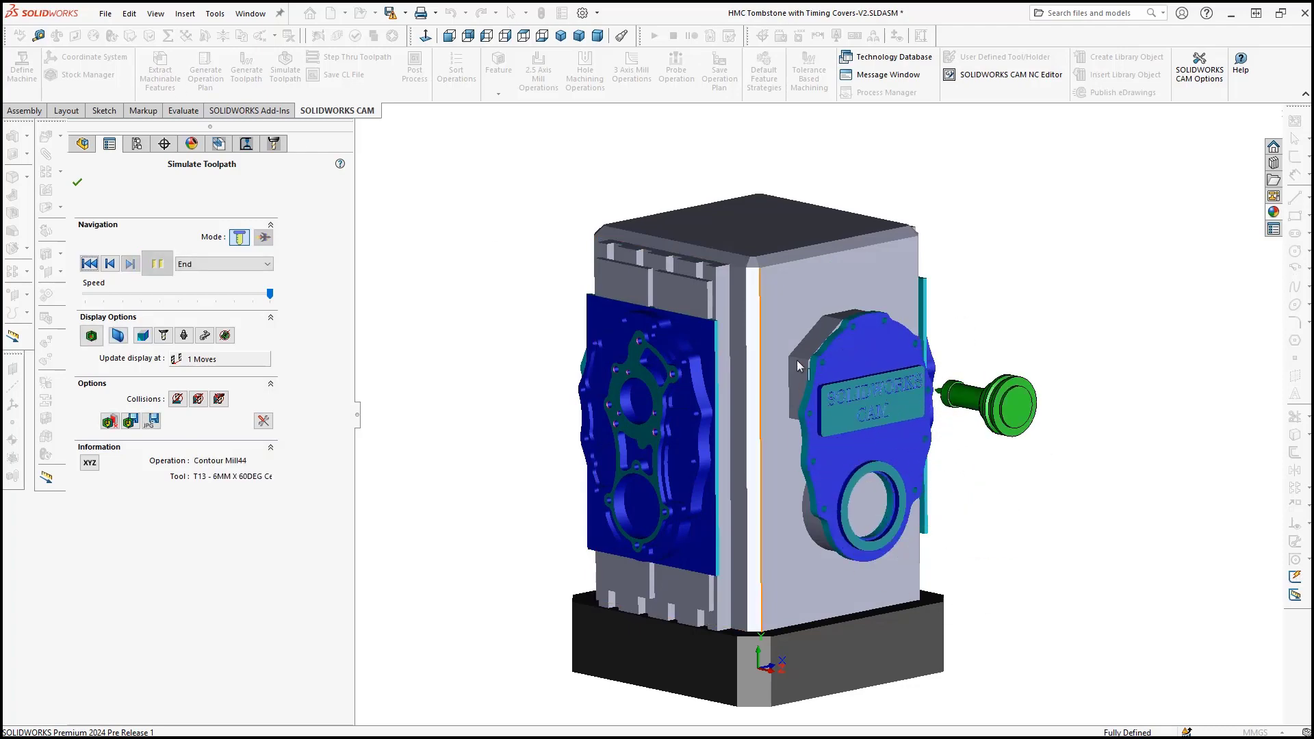
scroll("up", 3)
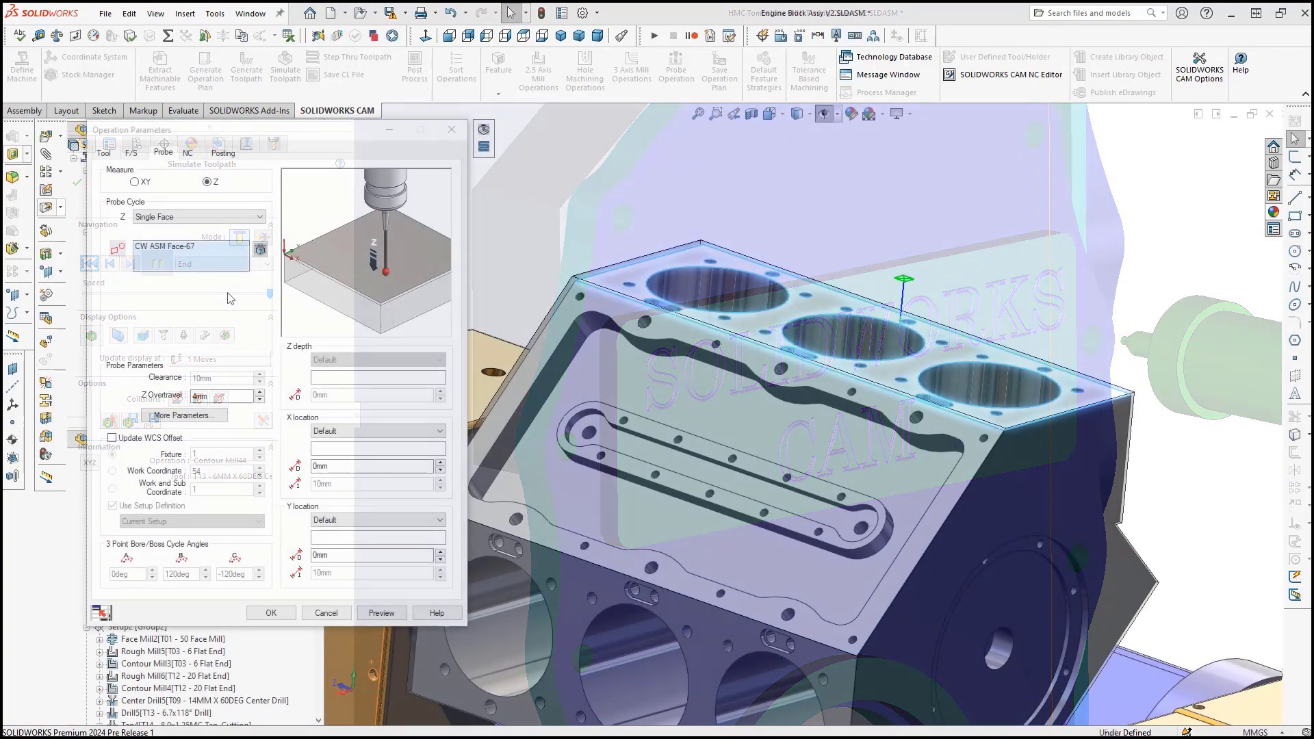
Change the probe cycle type to 3 Point Plane.
left_click(258, 216)
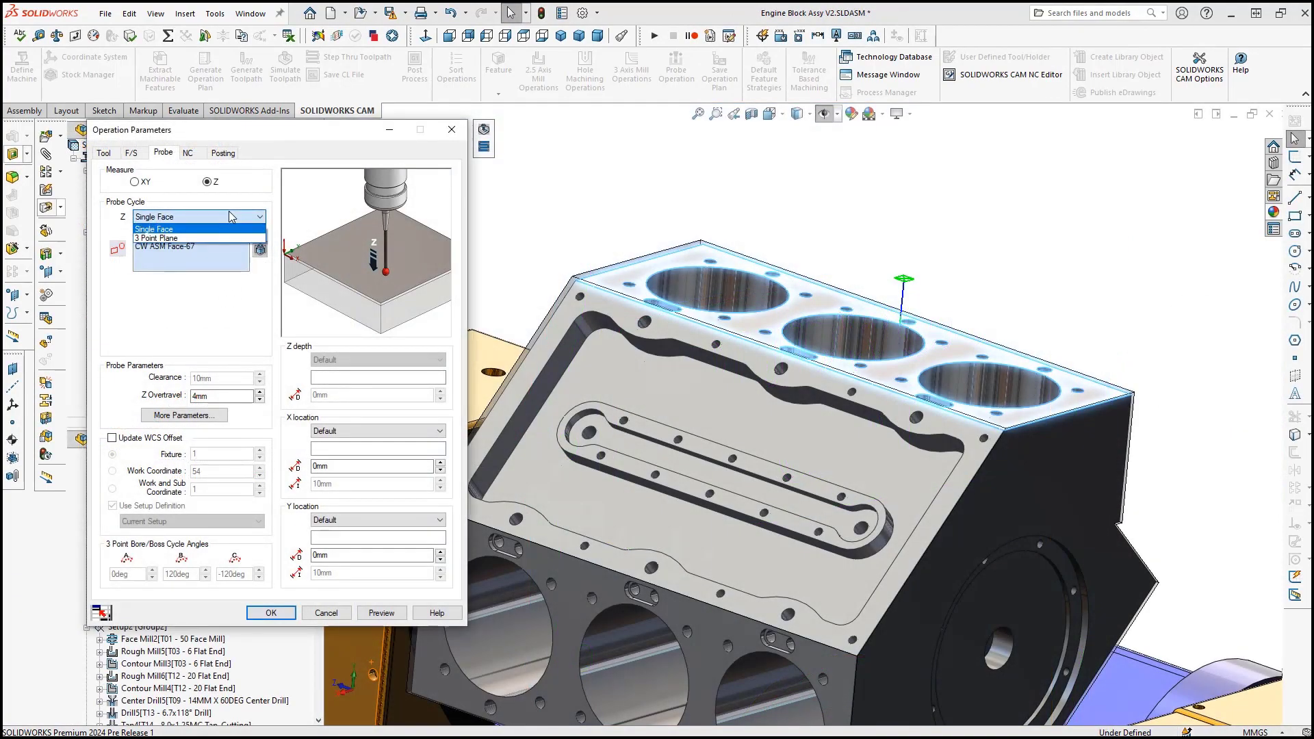
left_click(156, 237)
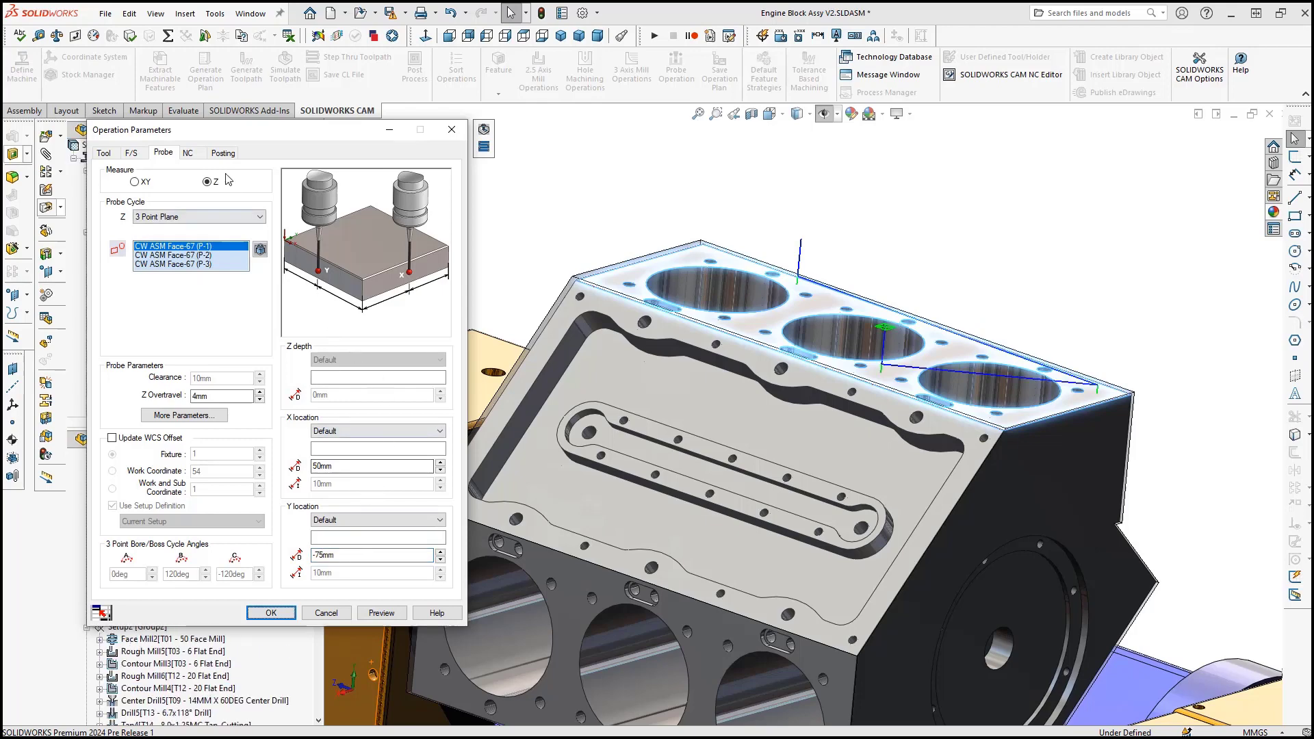
Under Posting, assign reference part V6 Engine Block V2<1> with reference setup Mill Part Setup3.
left_click(221, 152)
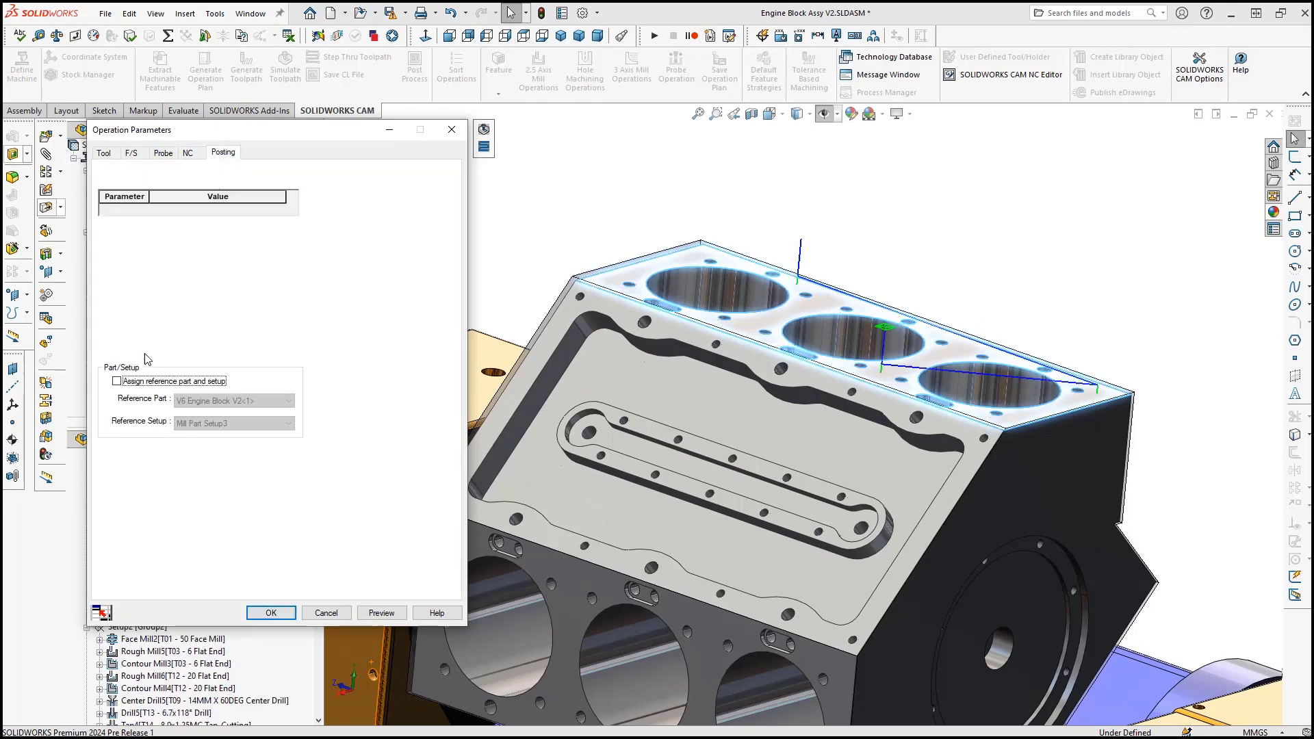
left_click(117, 380)
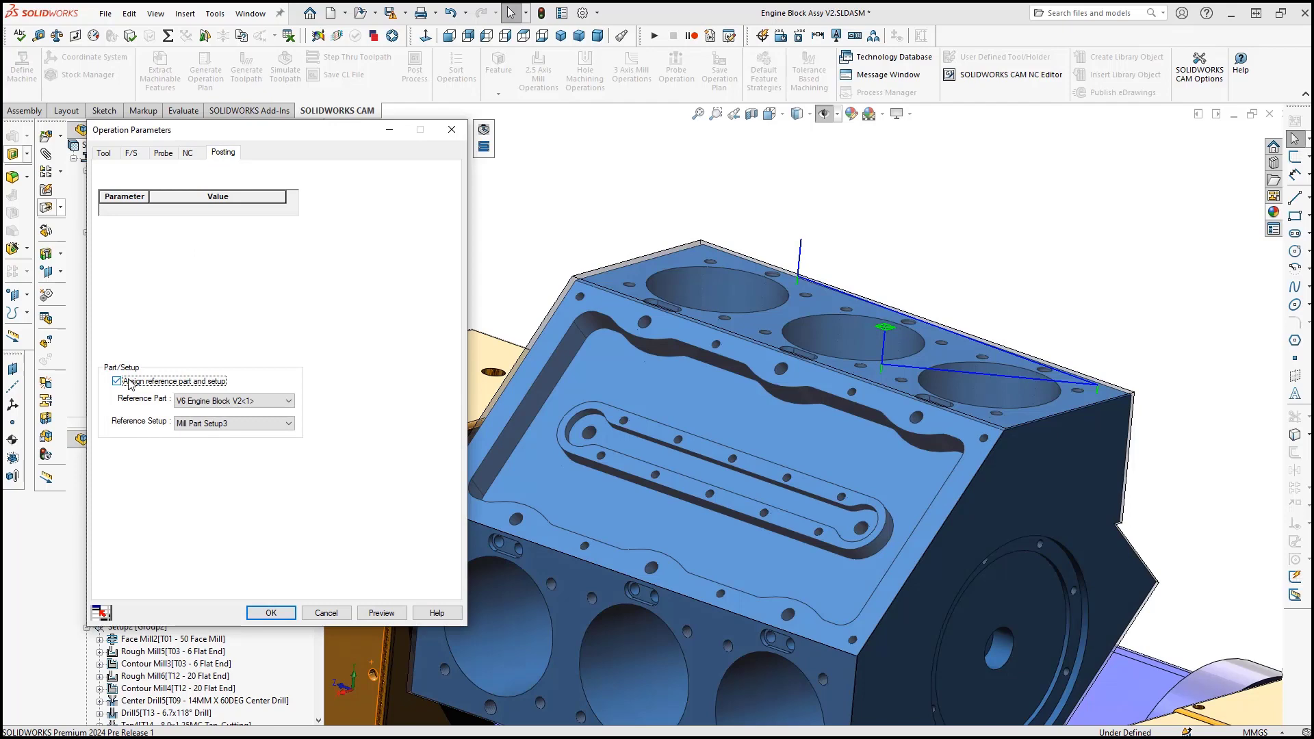
left_click(288, 423)
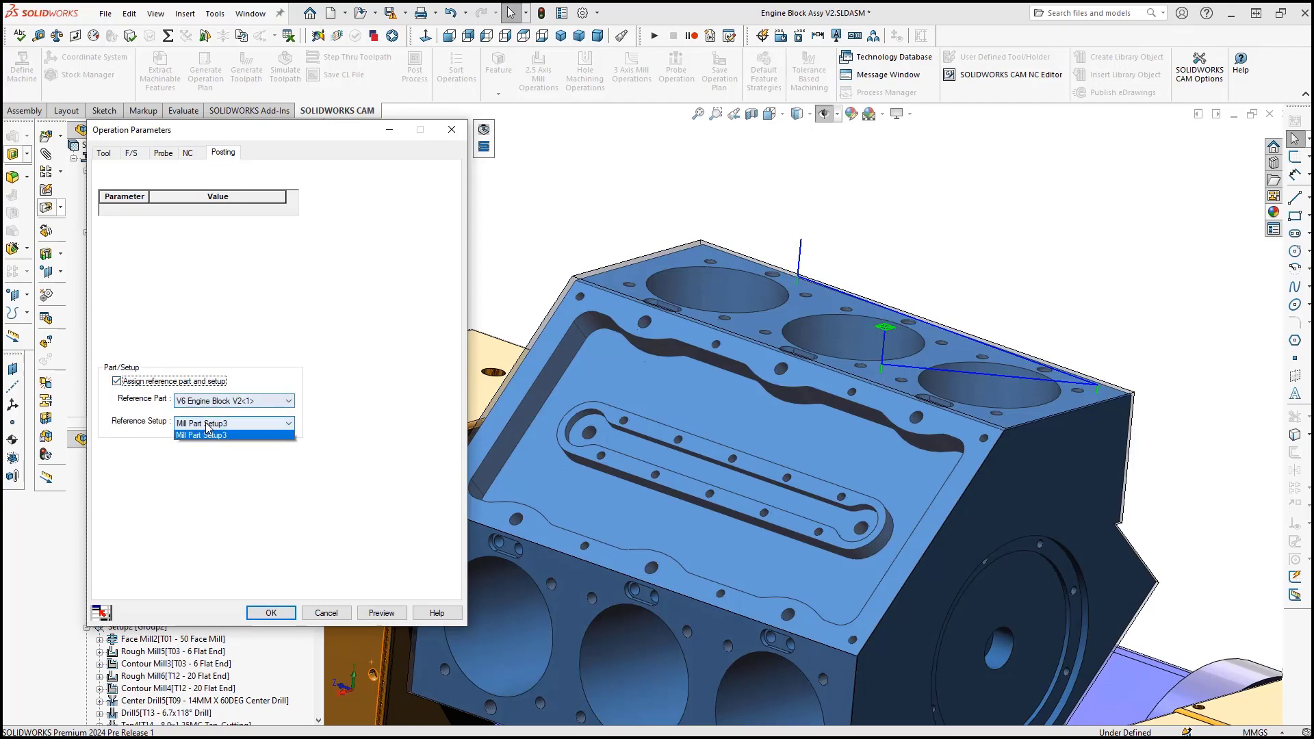
left_click(201, 435)
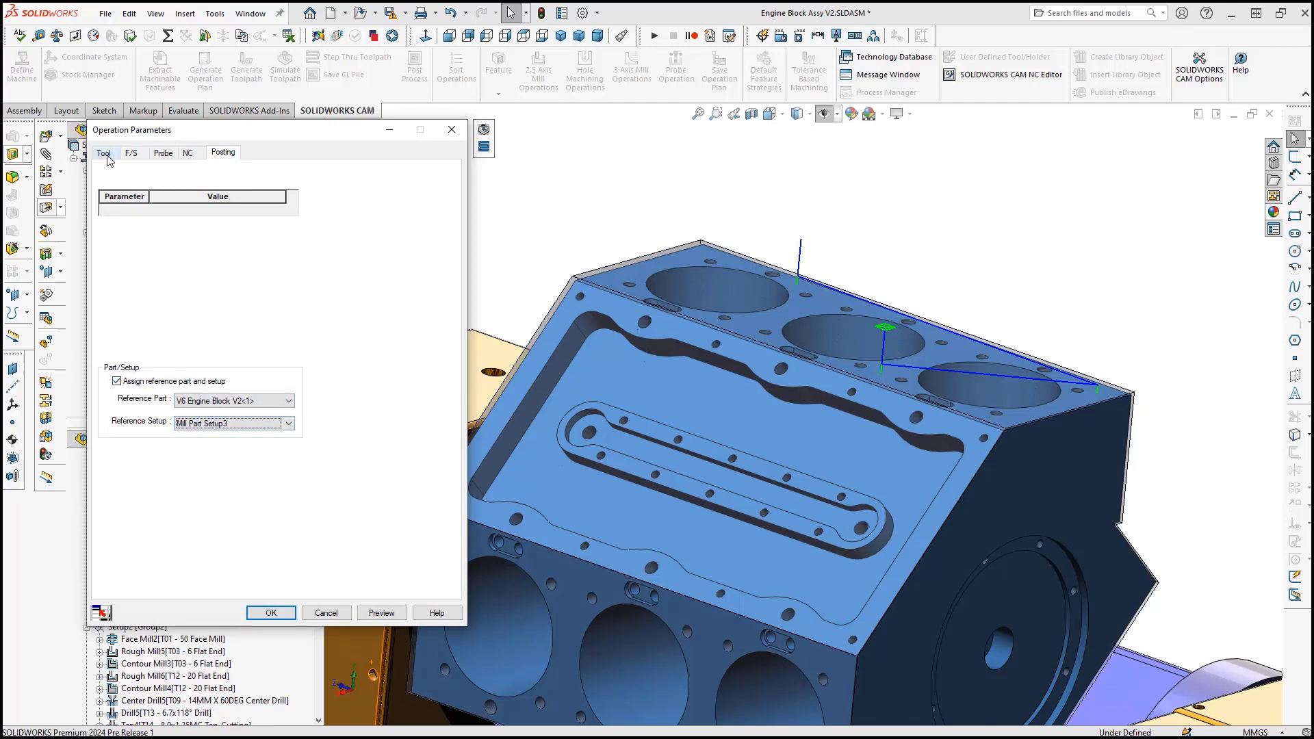
left_click(104, 153)
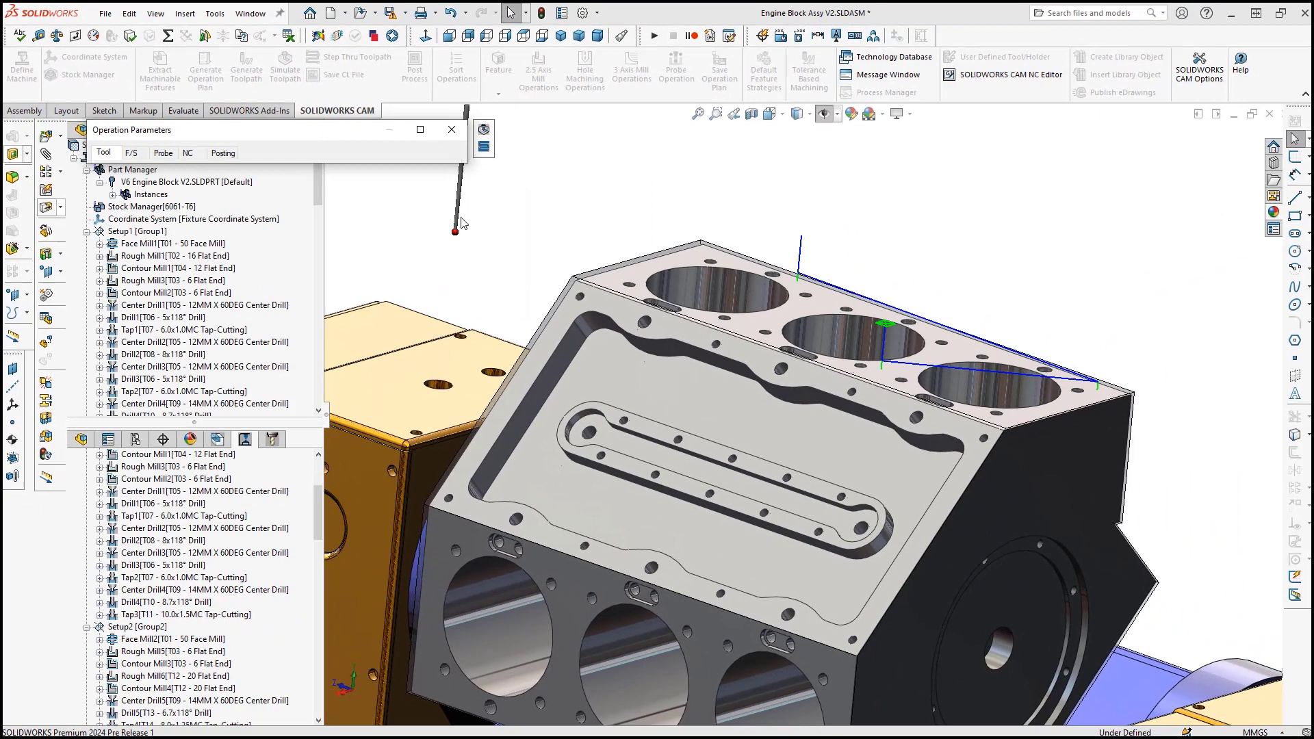
Step through the probe toolpath three moves toward the block's top corner.
left_click(350, 56)
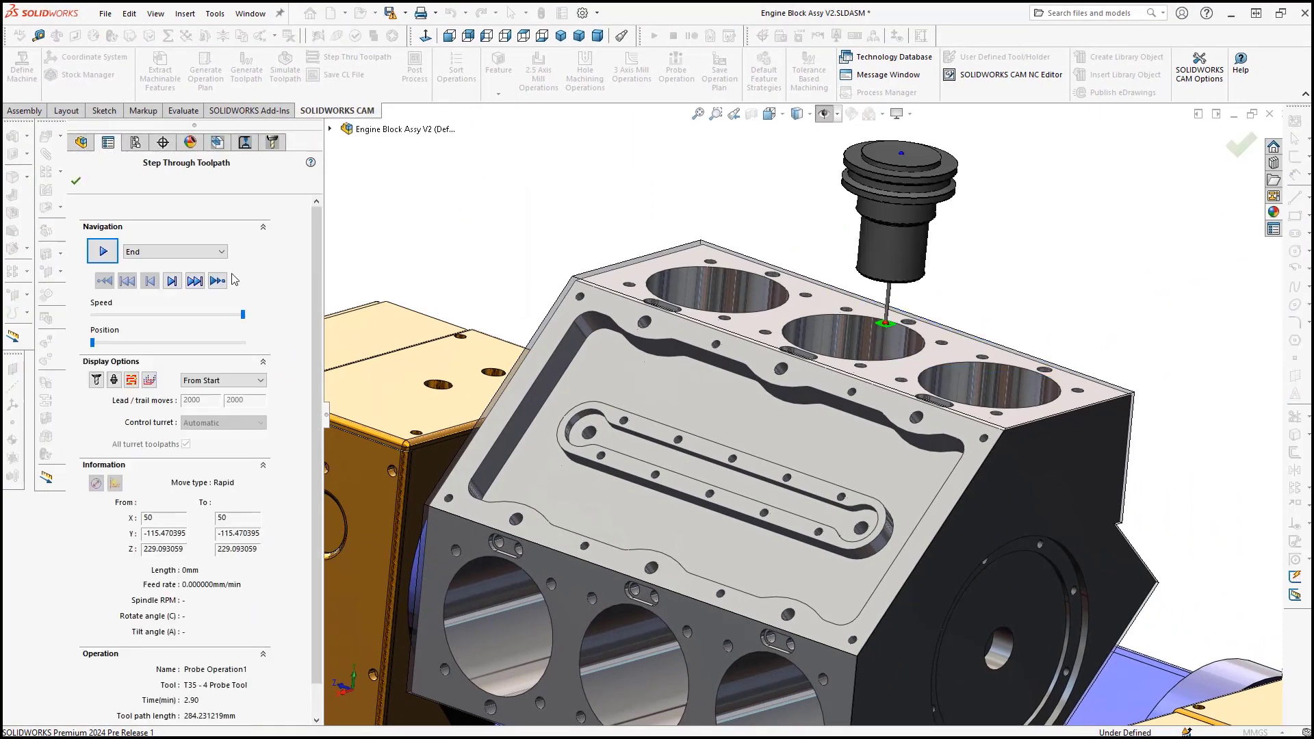
left_click(172, 281)
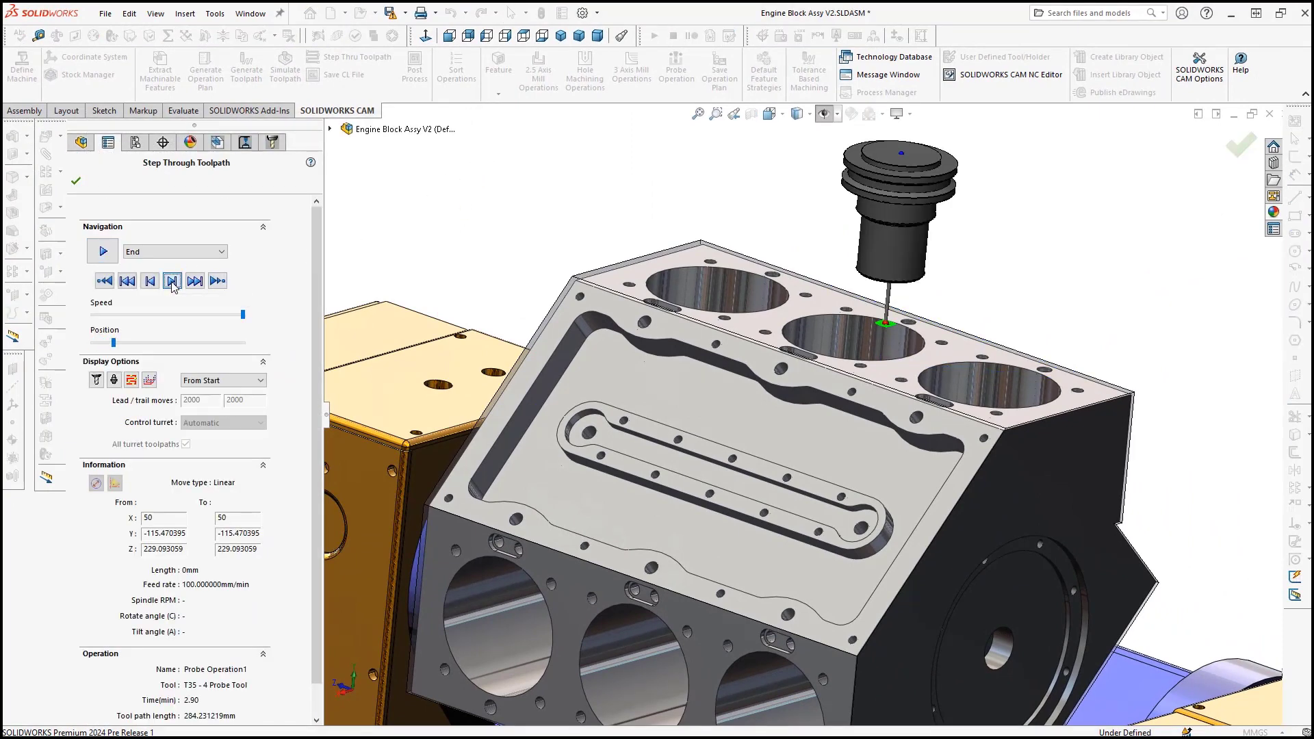
left_click(172, 281)
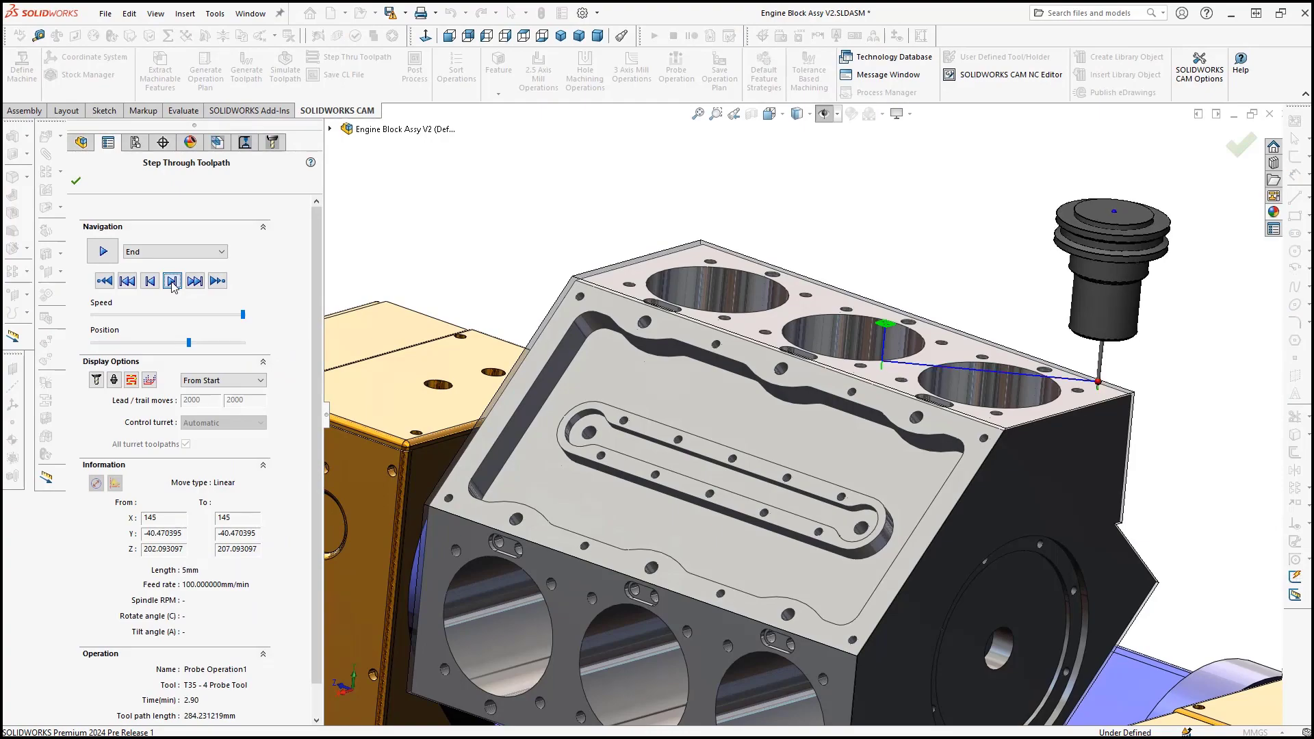
left_click(172, 281)
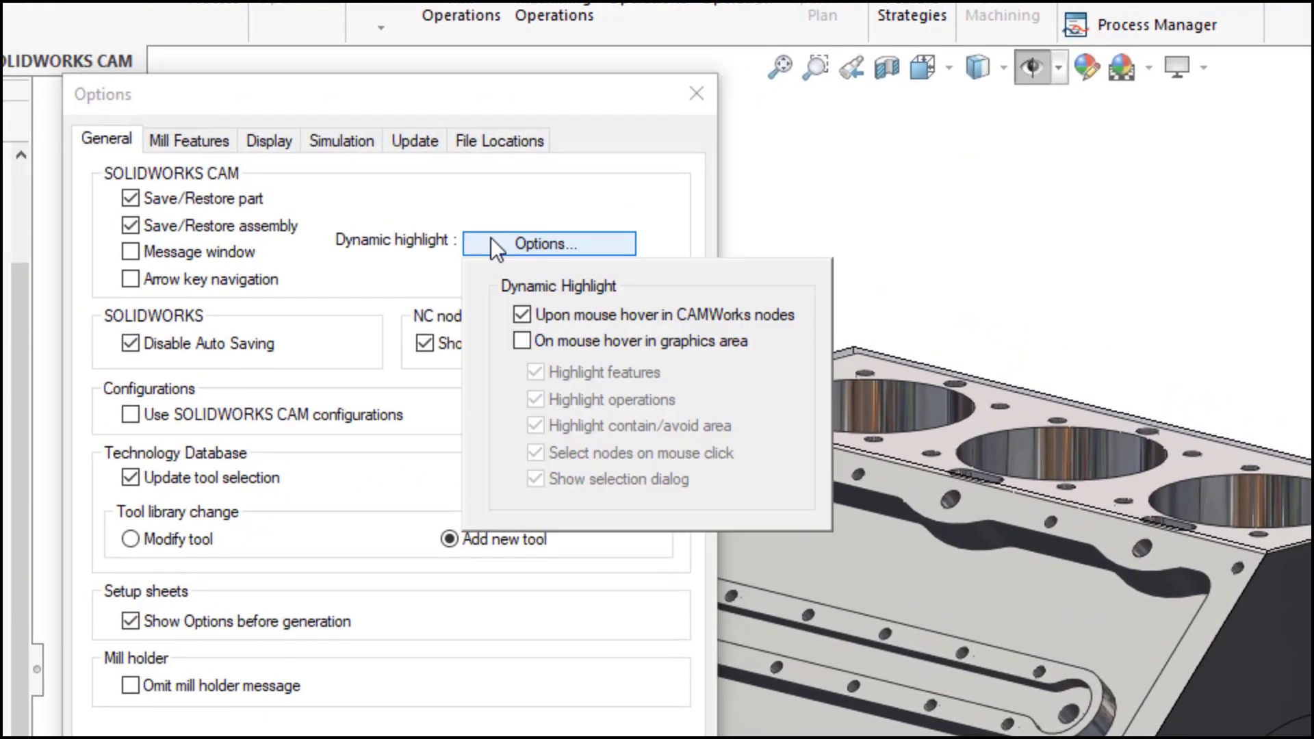
Dismiss the dynamic highlight popup and close SOLIDWORKS CAM Options with OK.
left_click(522, 340)
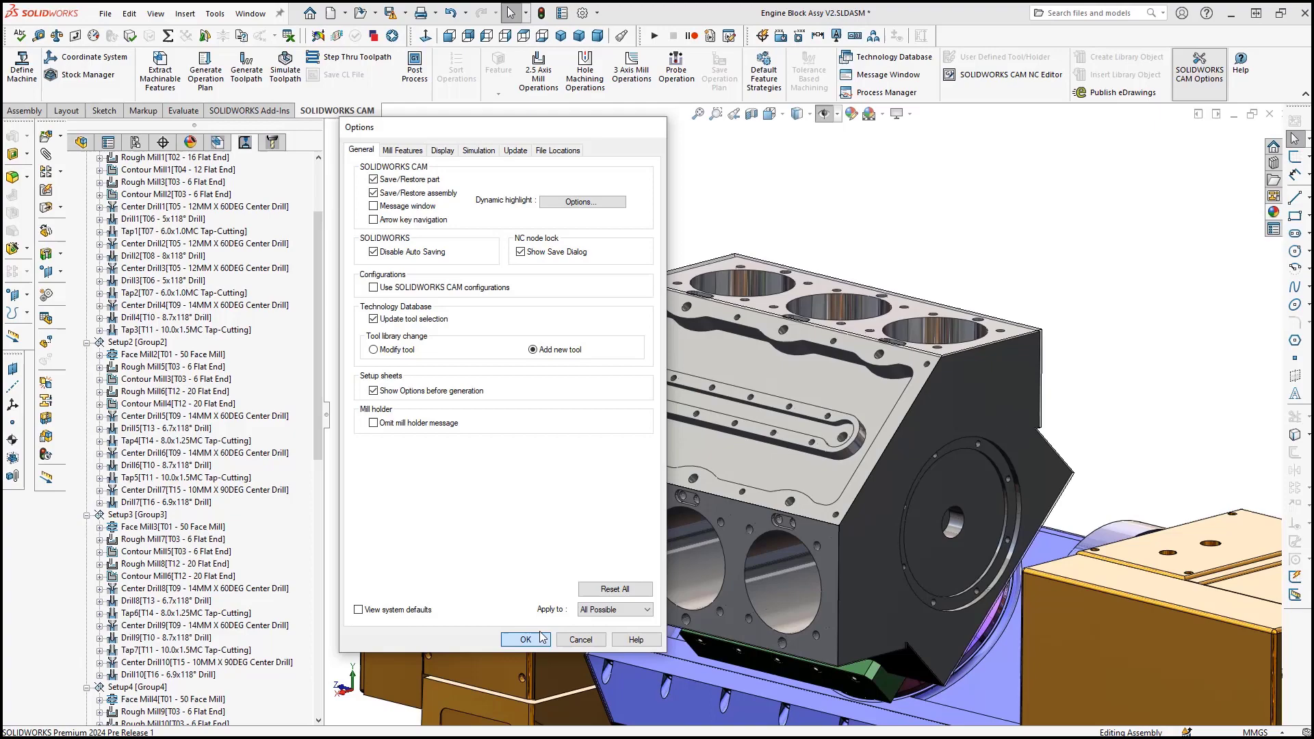
left_click(525, 638)
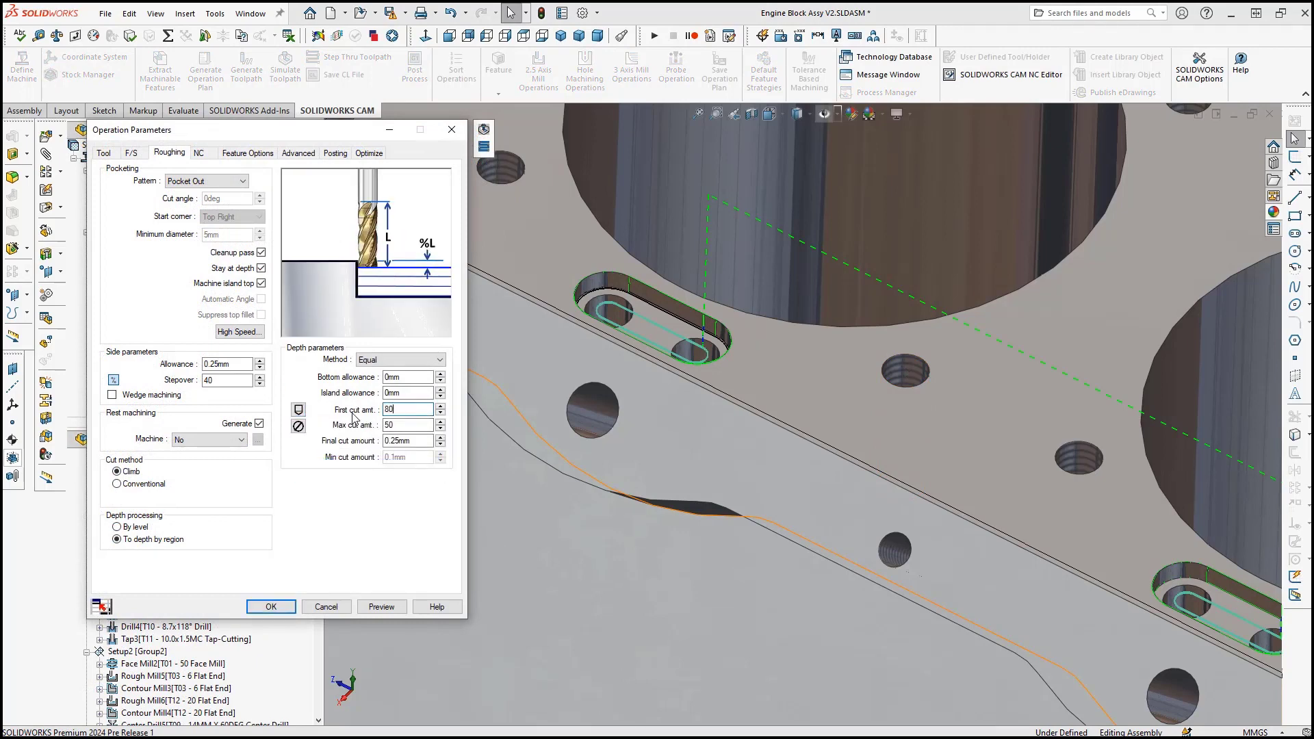
Edit the roughing depth values to First cut amt. 80 and Max cut amt. 50.
left_click(298, 426)
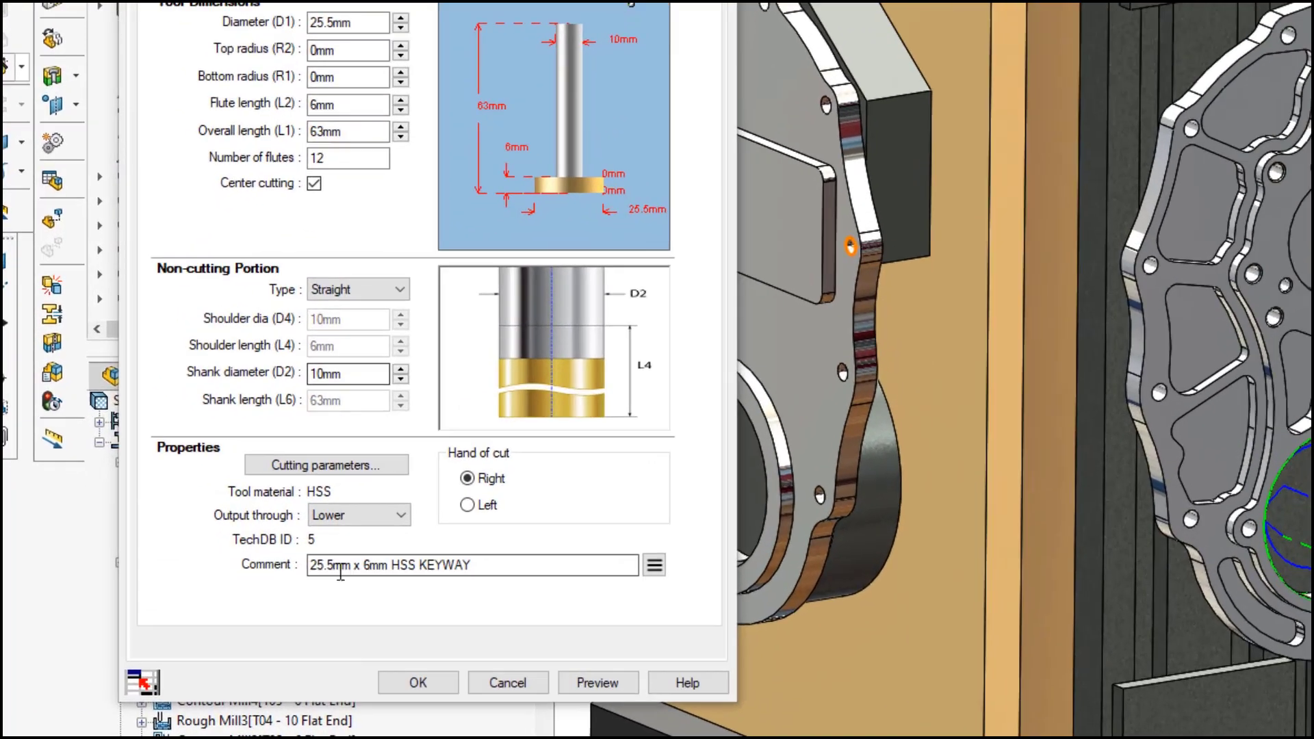
Output the keyway tool through Upper, then step through the Contour Mill6 moves.
left_click(359, 515)
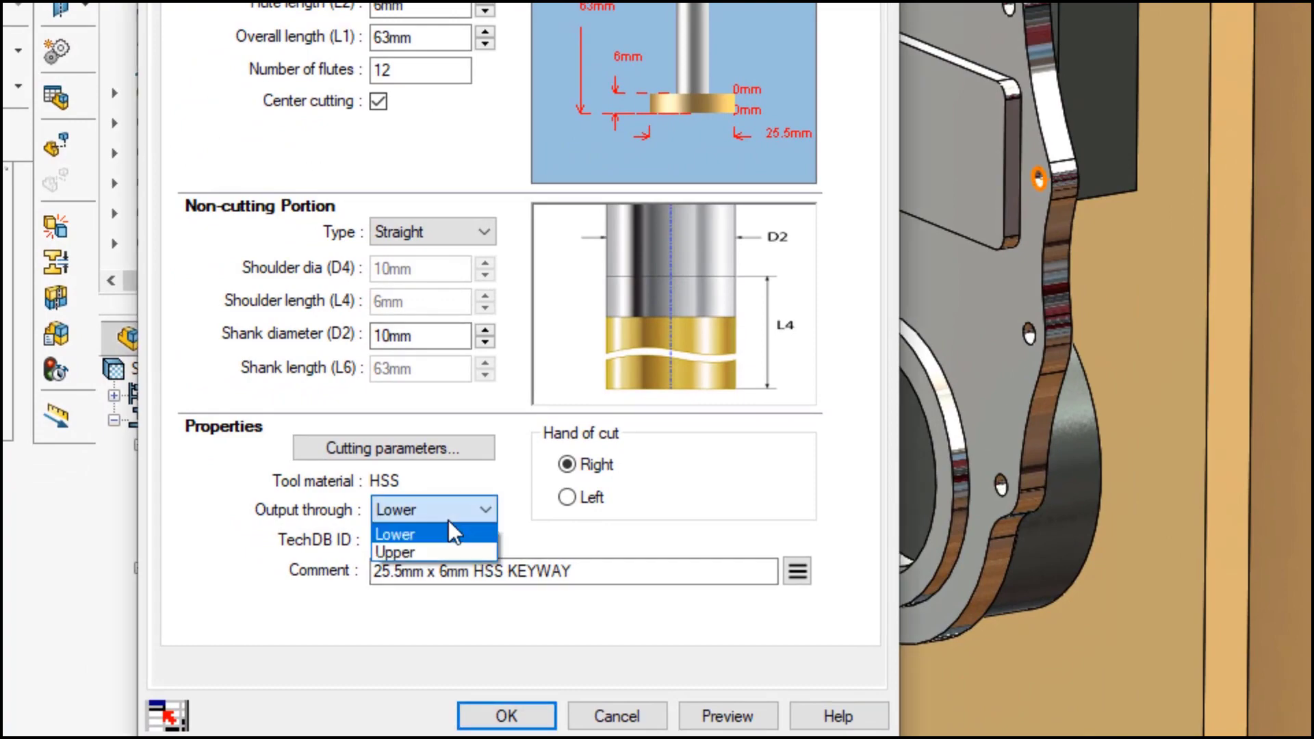
left_click(395, 552)
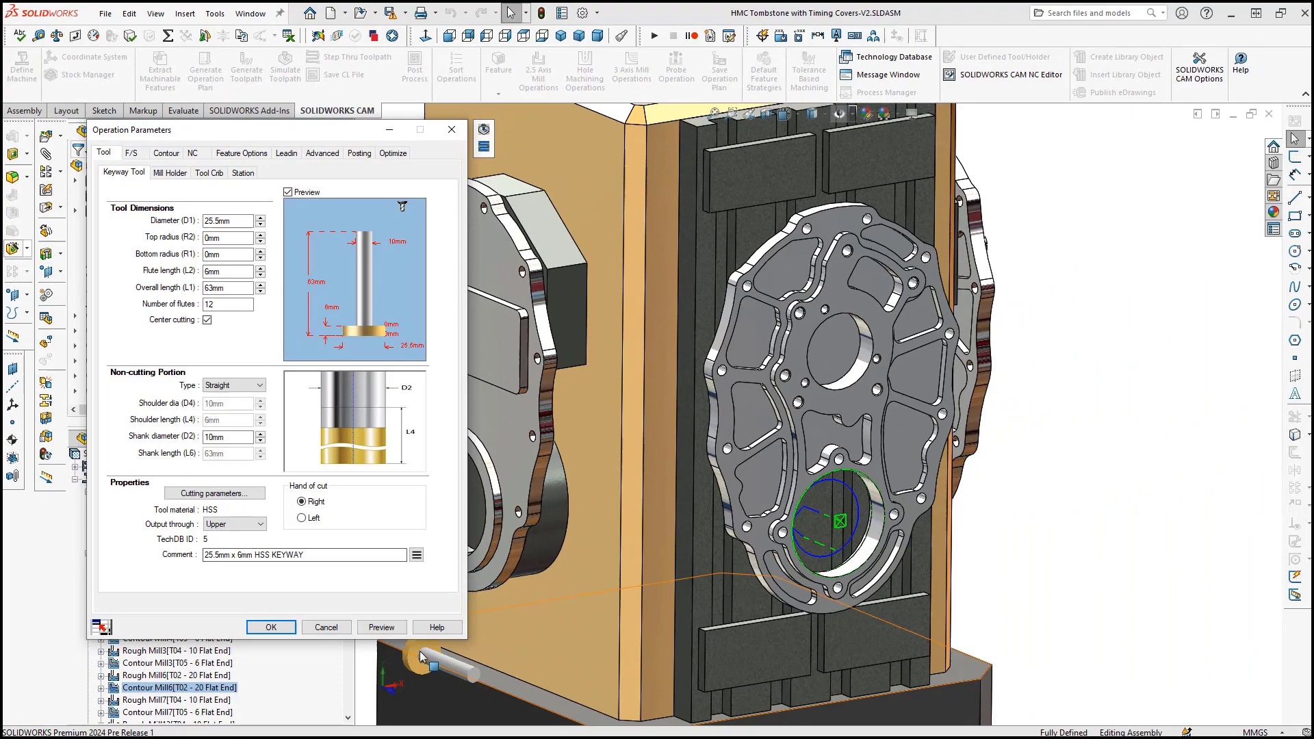
left_click(270, 626)
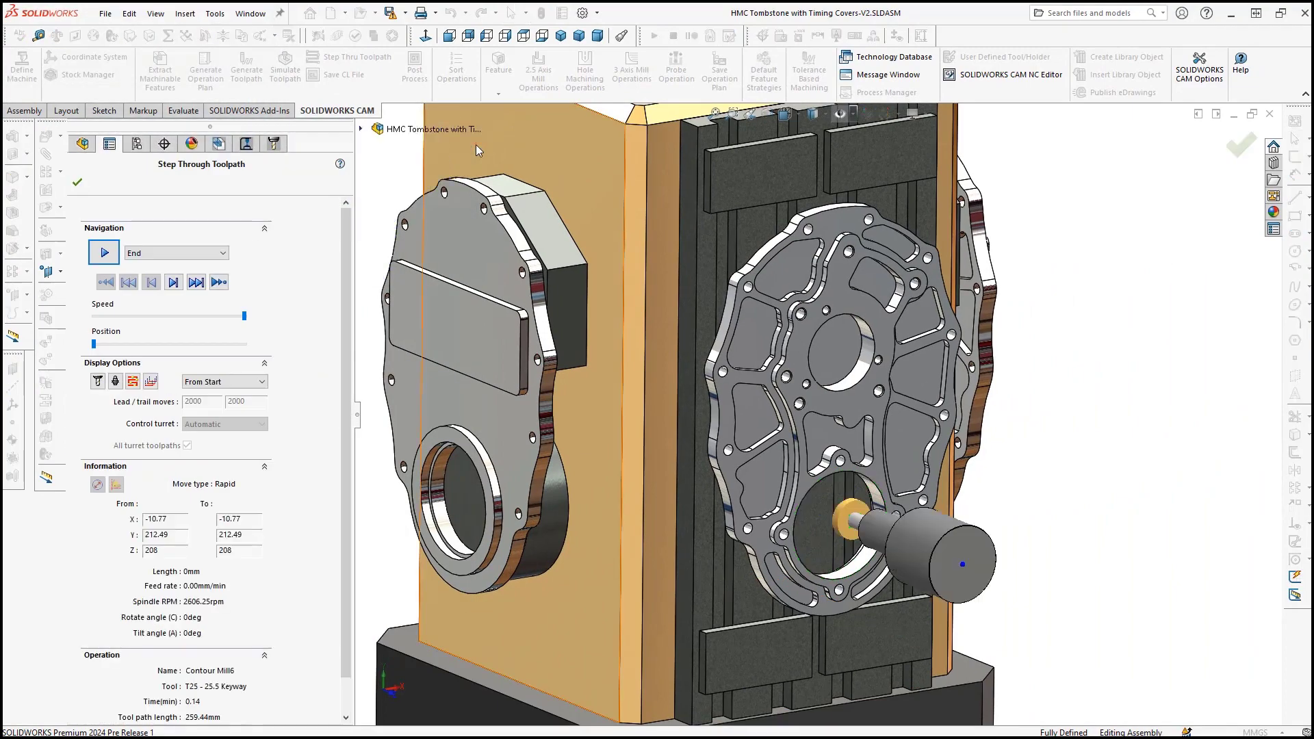
left_click(173, 282)
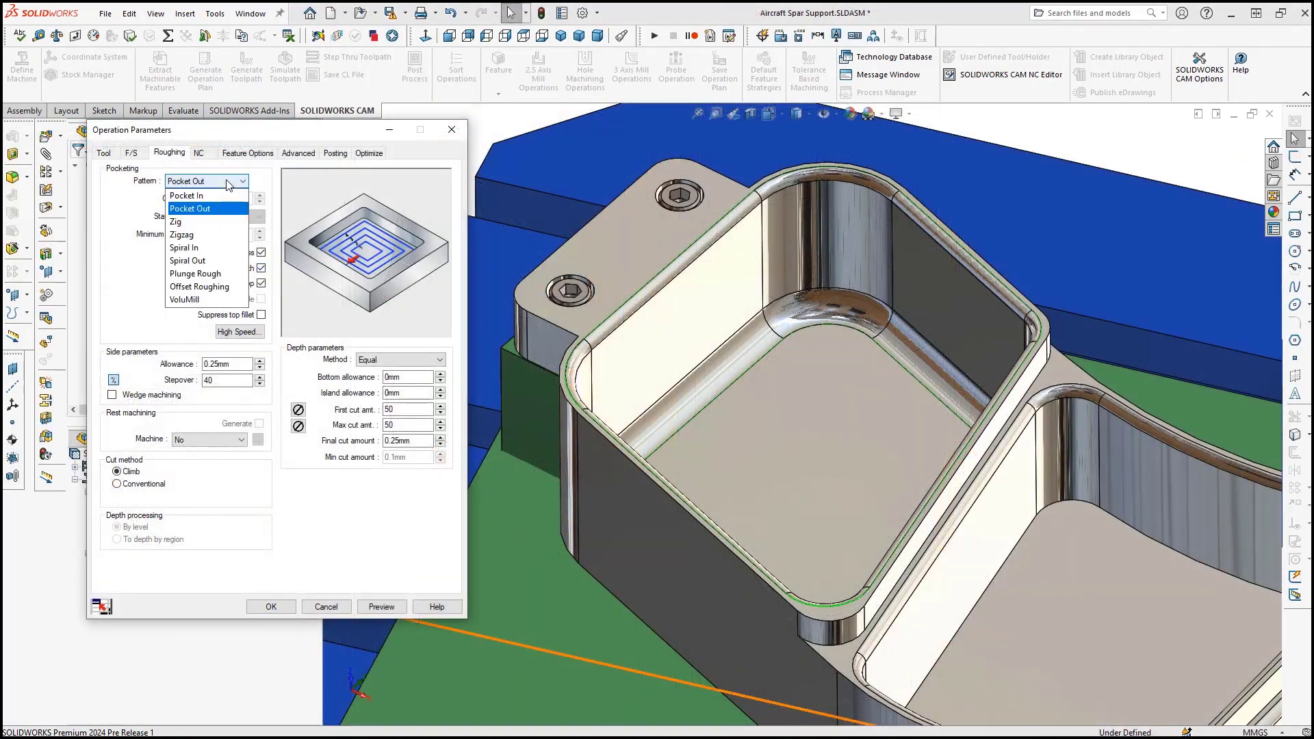
Rough with VoluMill, suppress top/bottom fillets, first cut 100% of flute length, and preview.
left_click(184, 299)
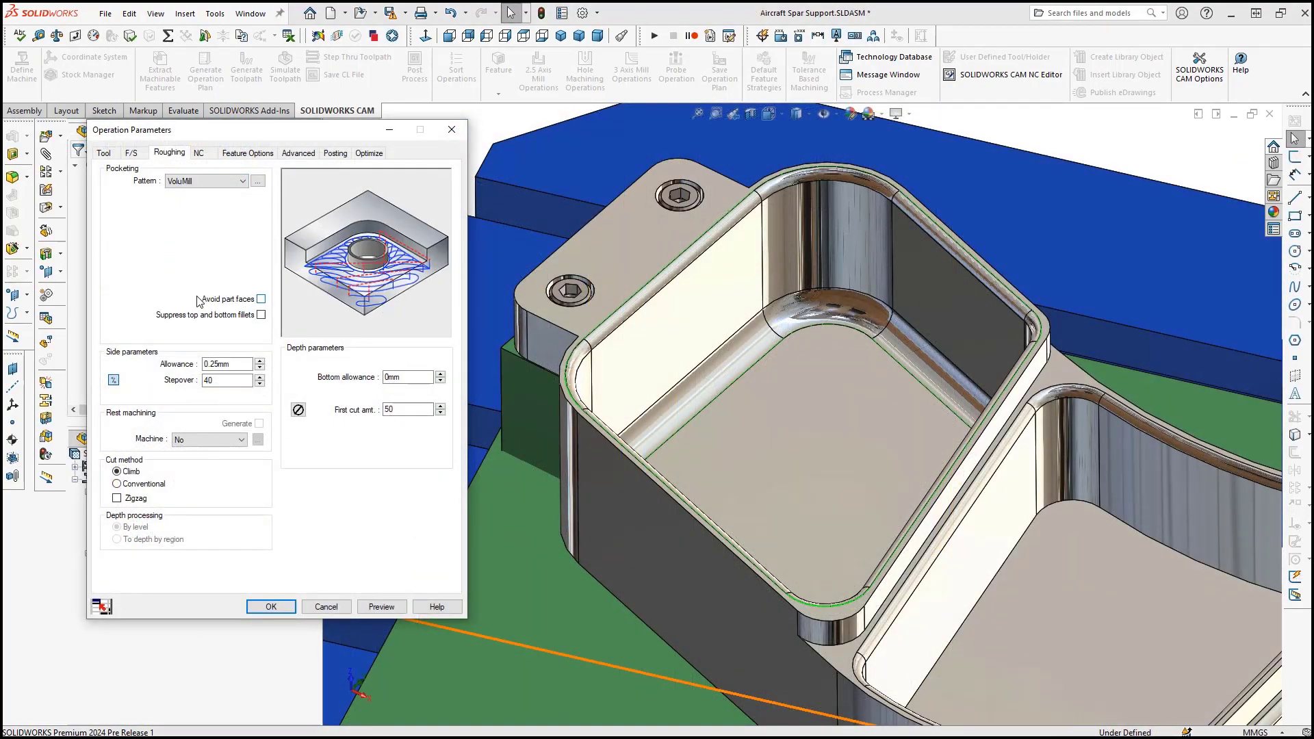
left_click(261, 314)
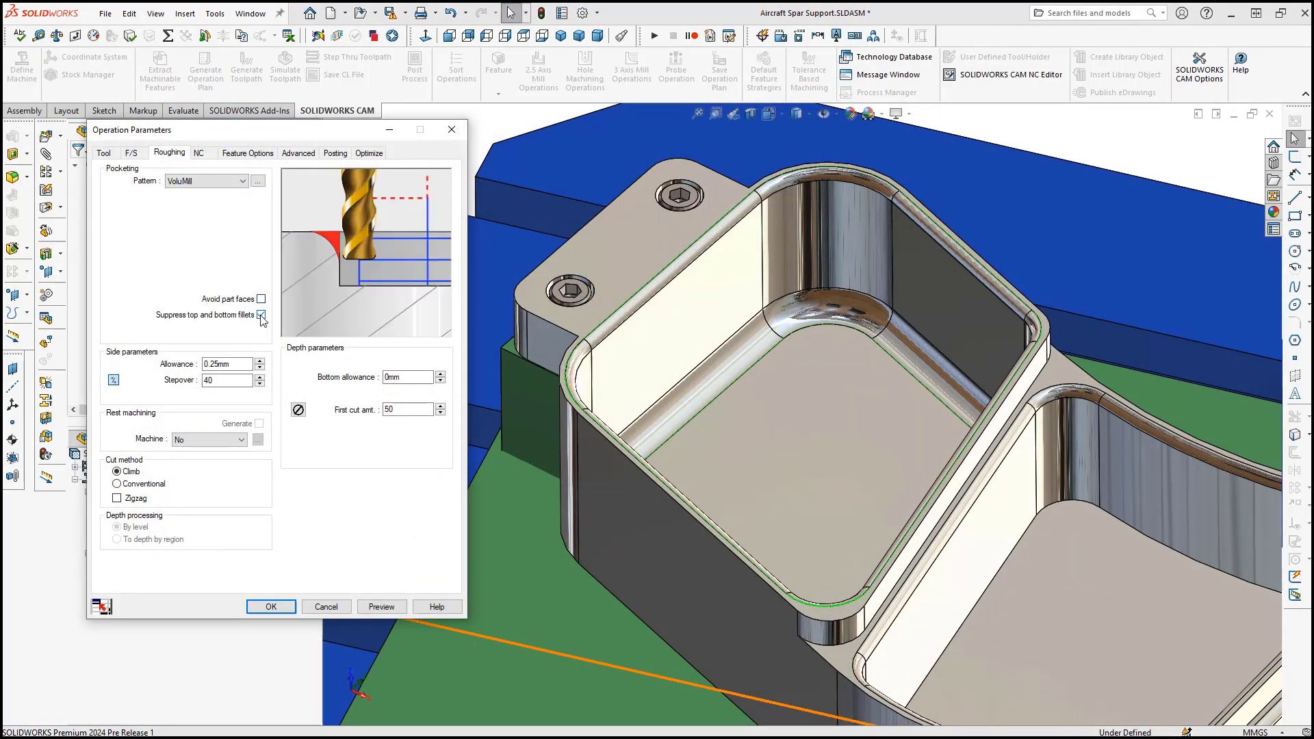
left_click(297, 409)
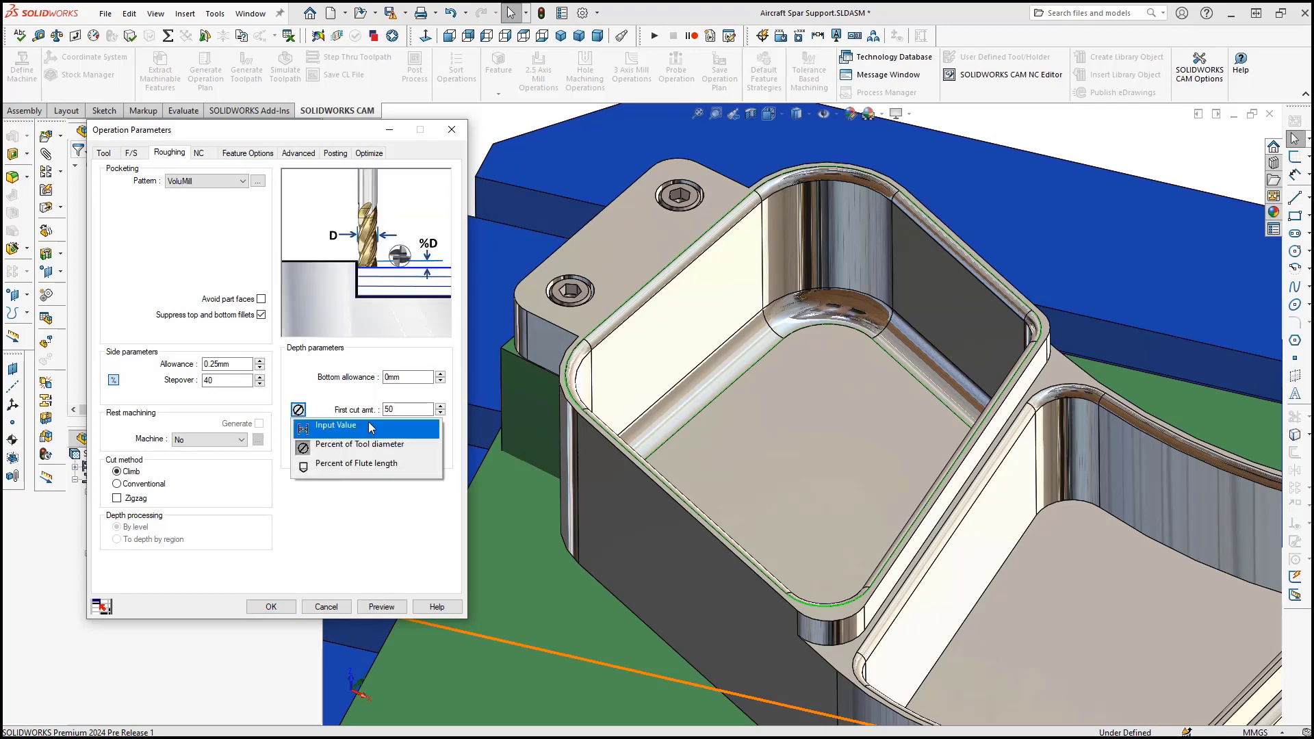
left_click(355, 463)
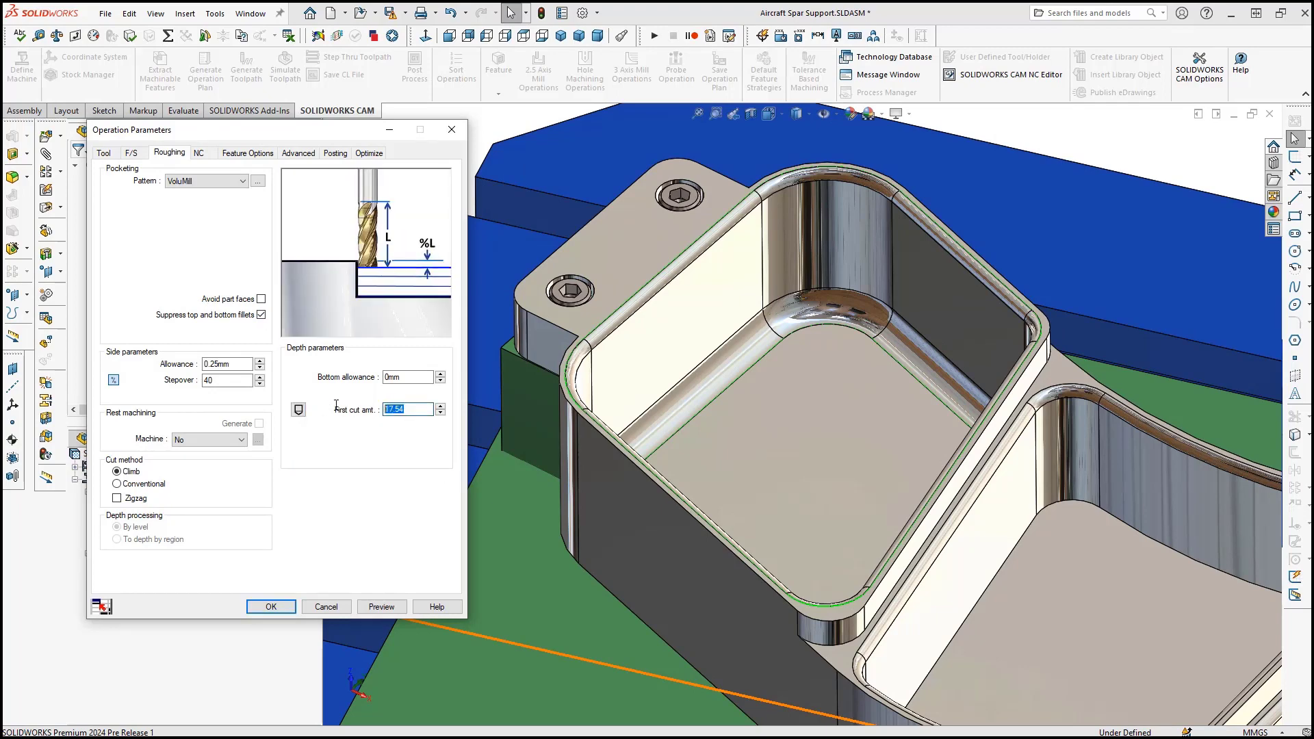
type("100")
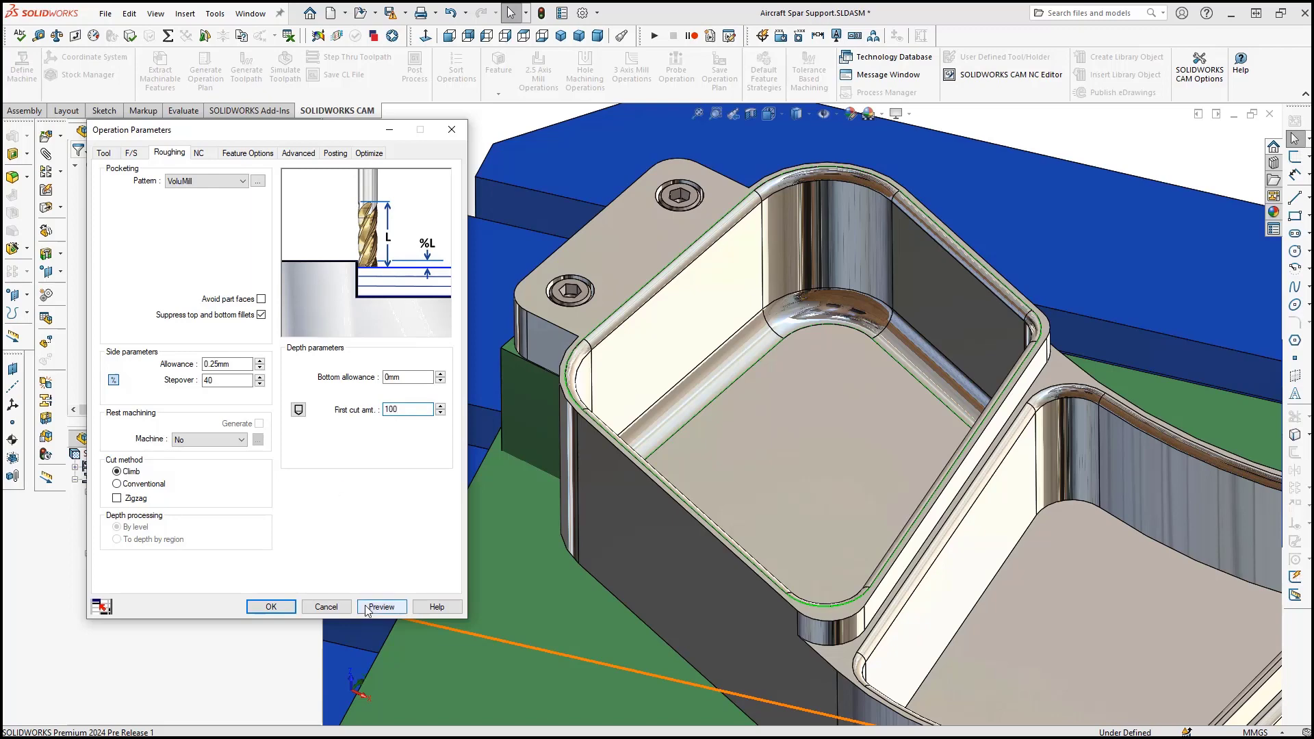
left_click(381, 606)
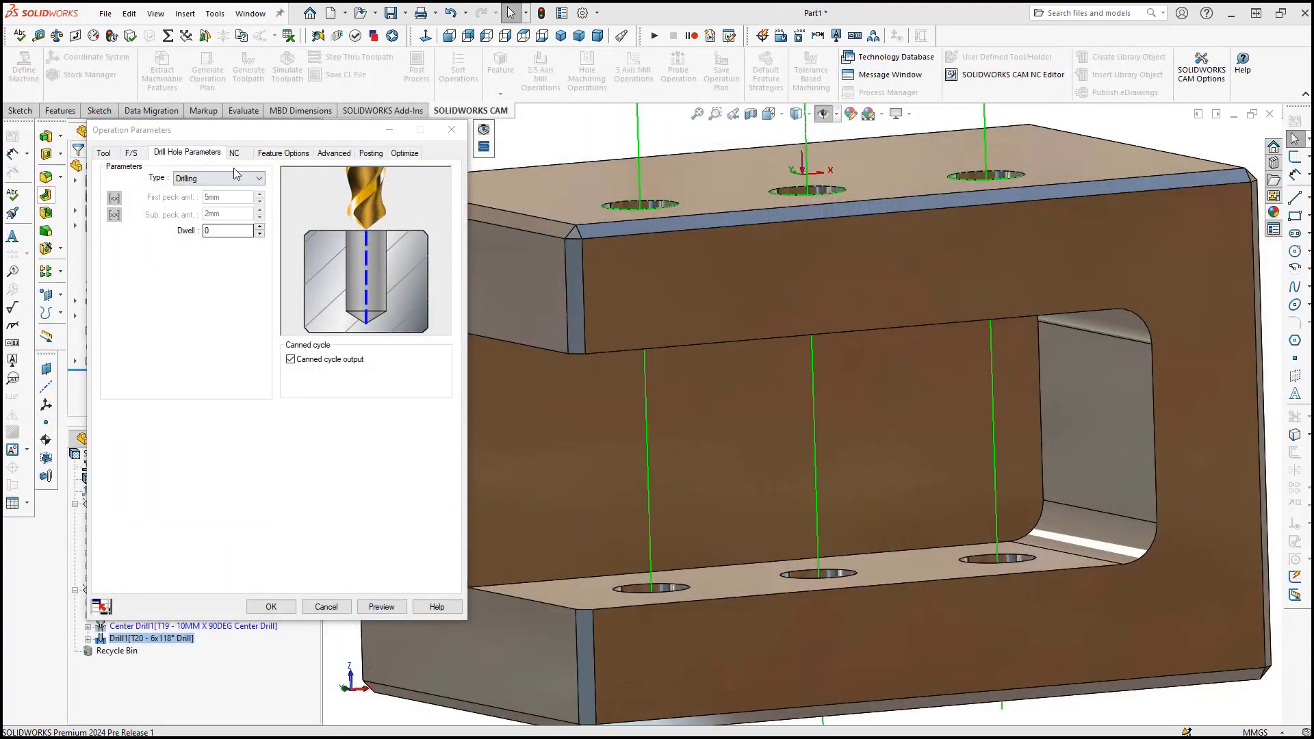
Accept the drill parameters and step the Drill1 toolpath through the aligned holes.
left_click(218, 178)
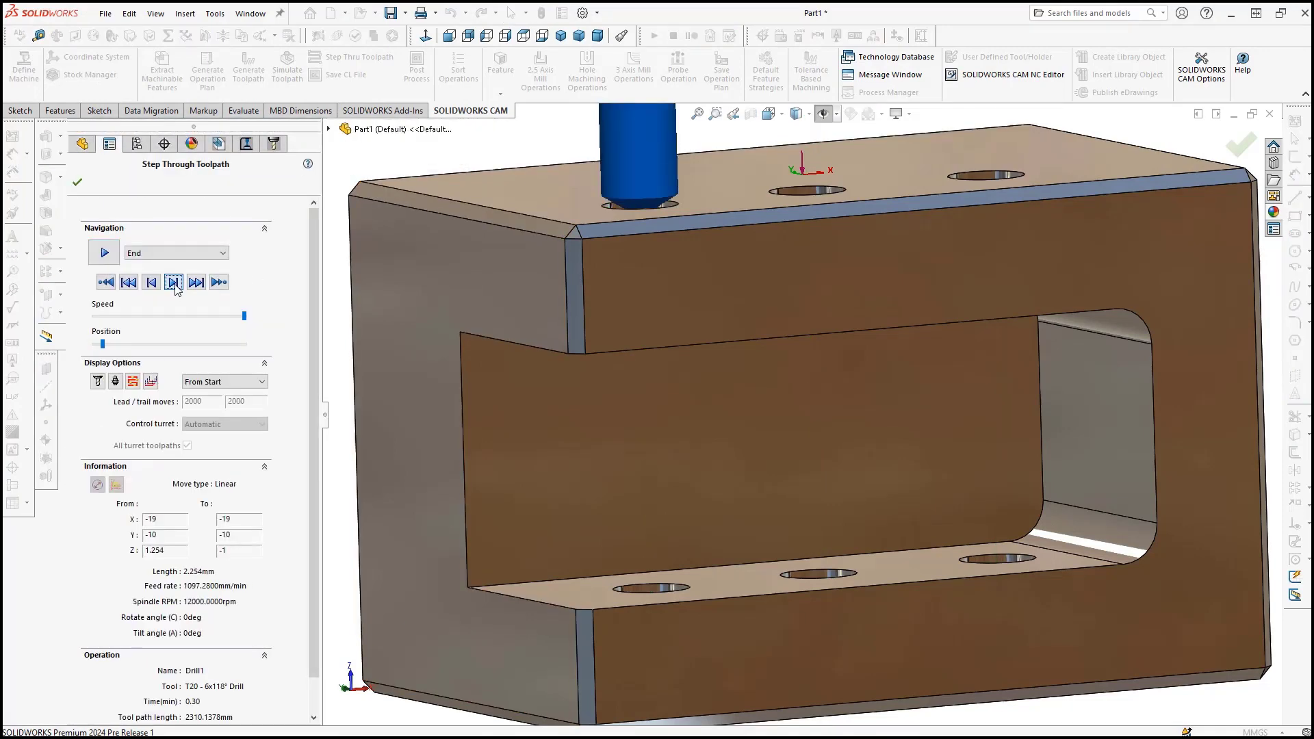
left_click(171, 281)
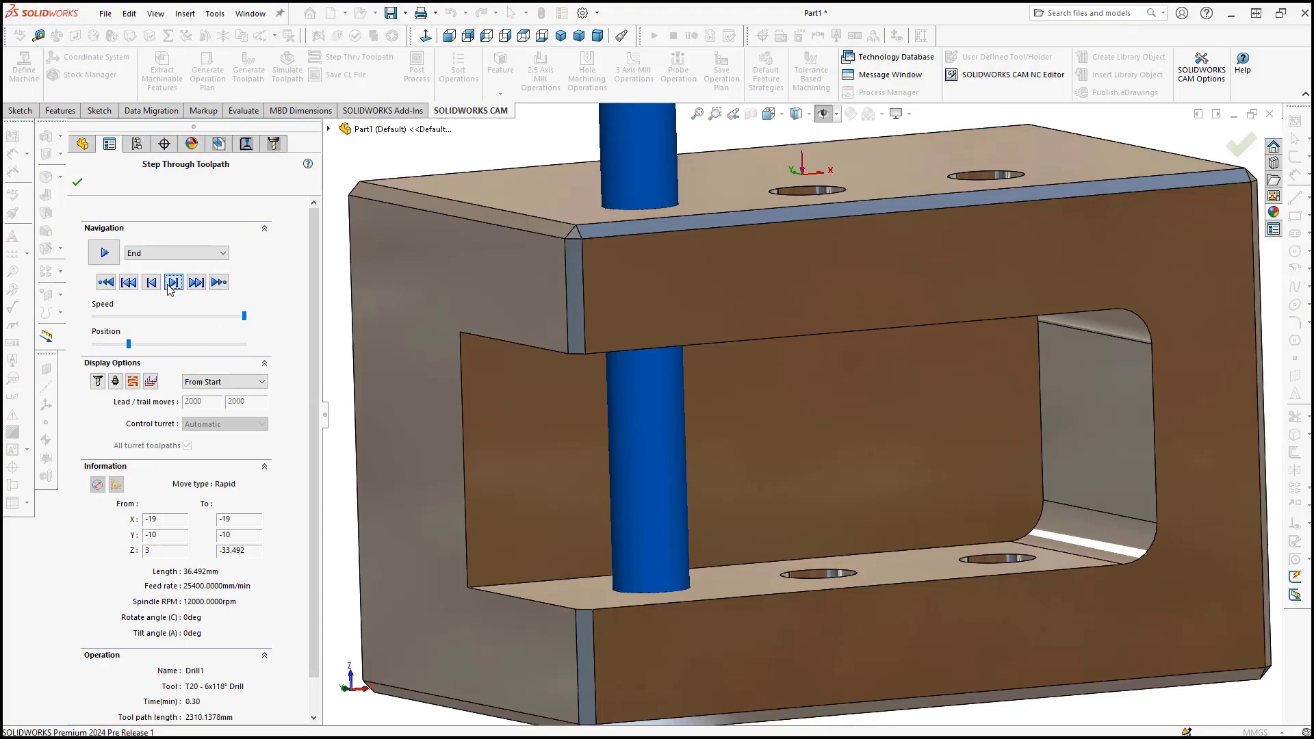
left_click(76, 183)
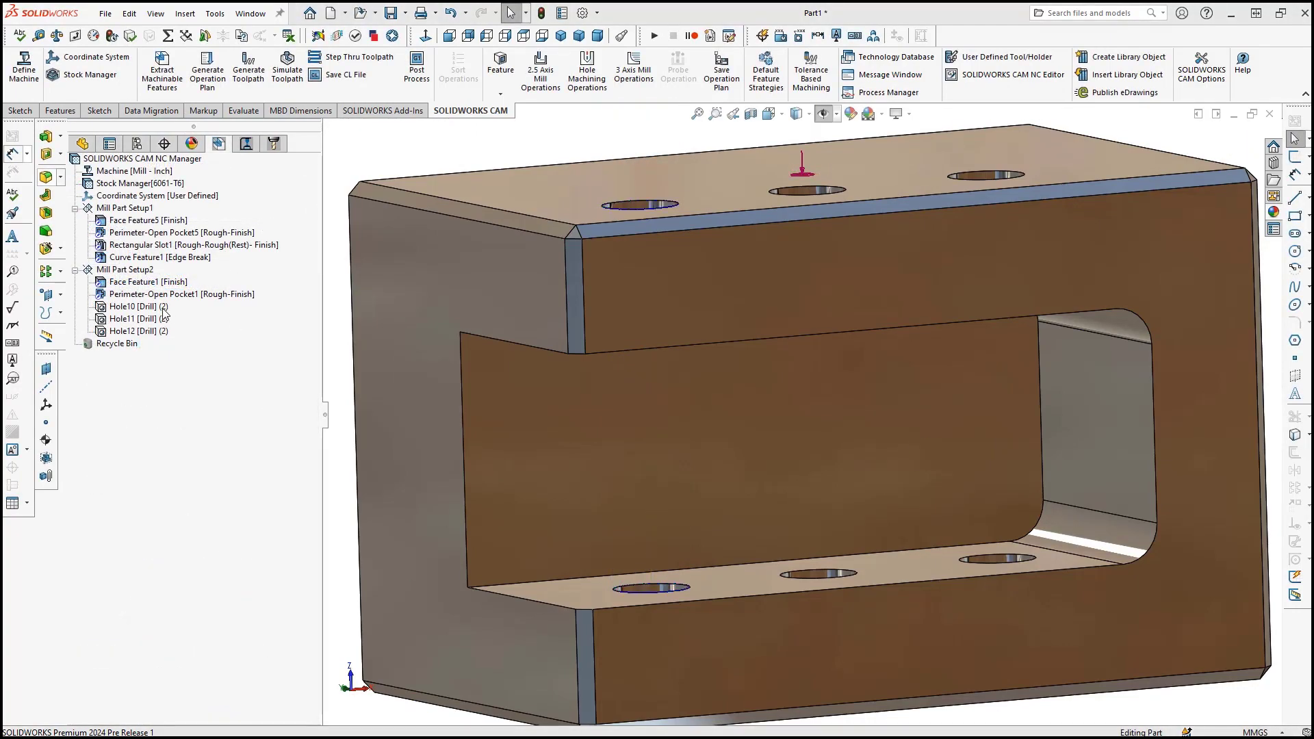
Confirm Hole10's Condense/Split Hole Feature lists, keeping Hole10 selected and Cylinder3 available.
right_click(134, 306)
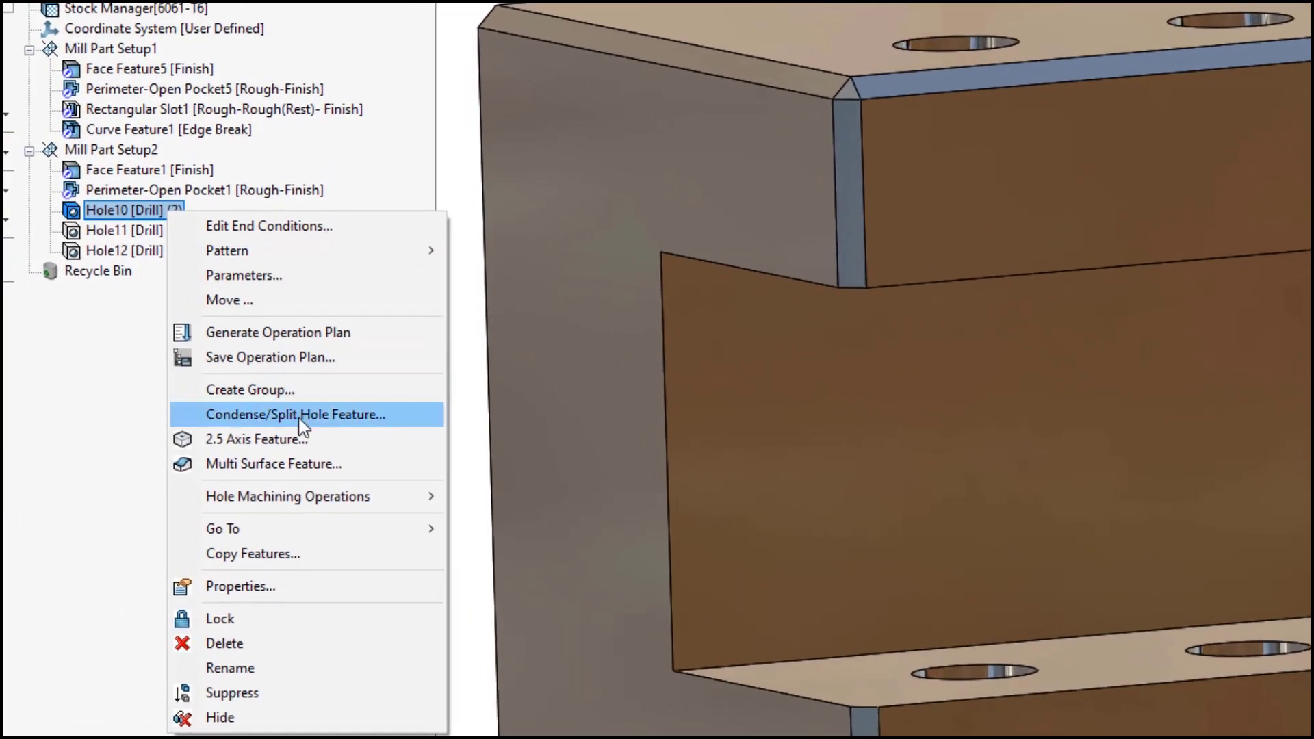
left_click(294, 414)
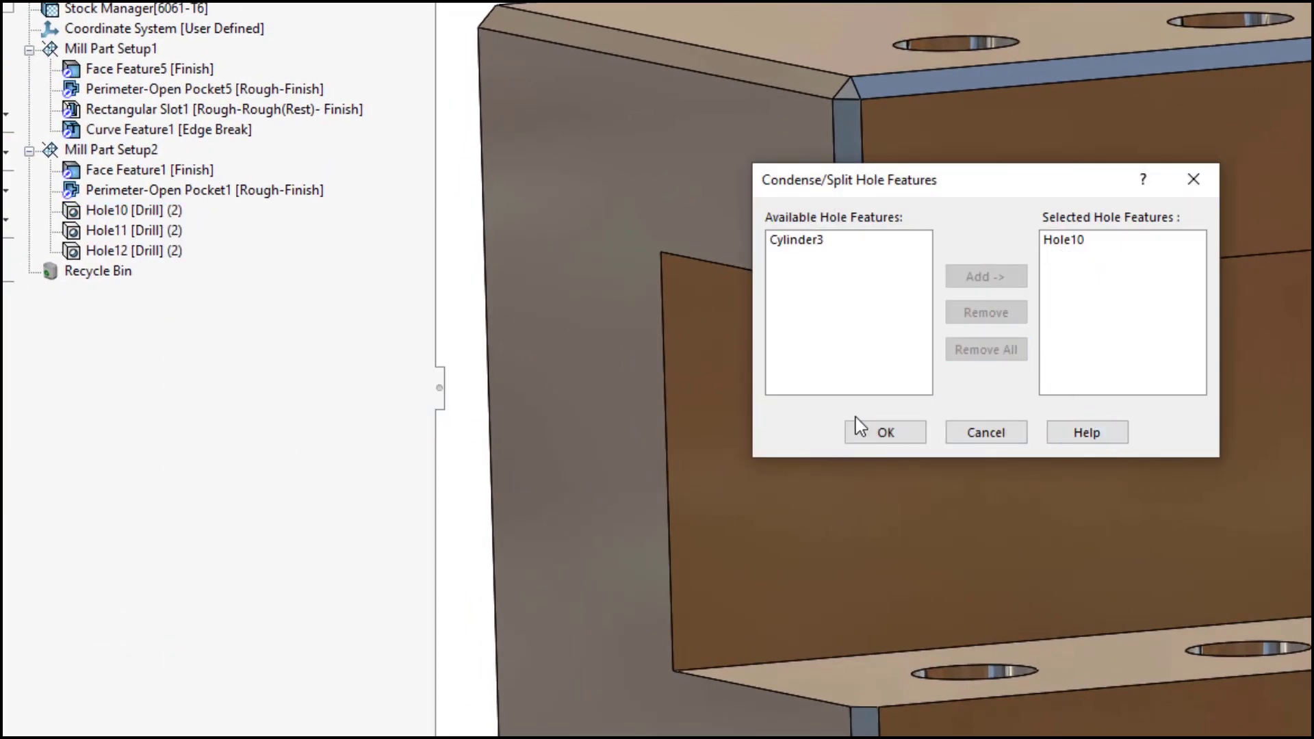
left_click(885, 432)
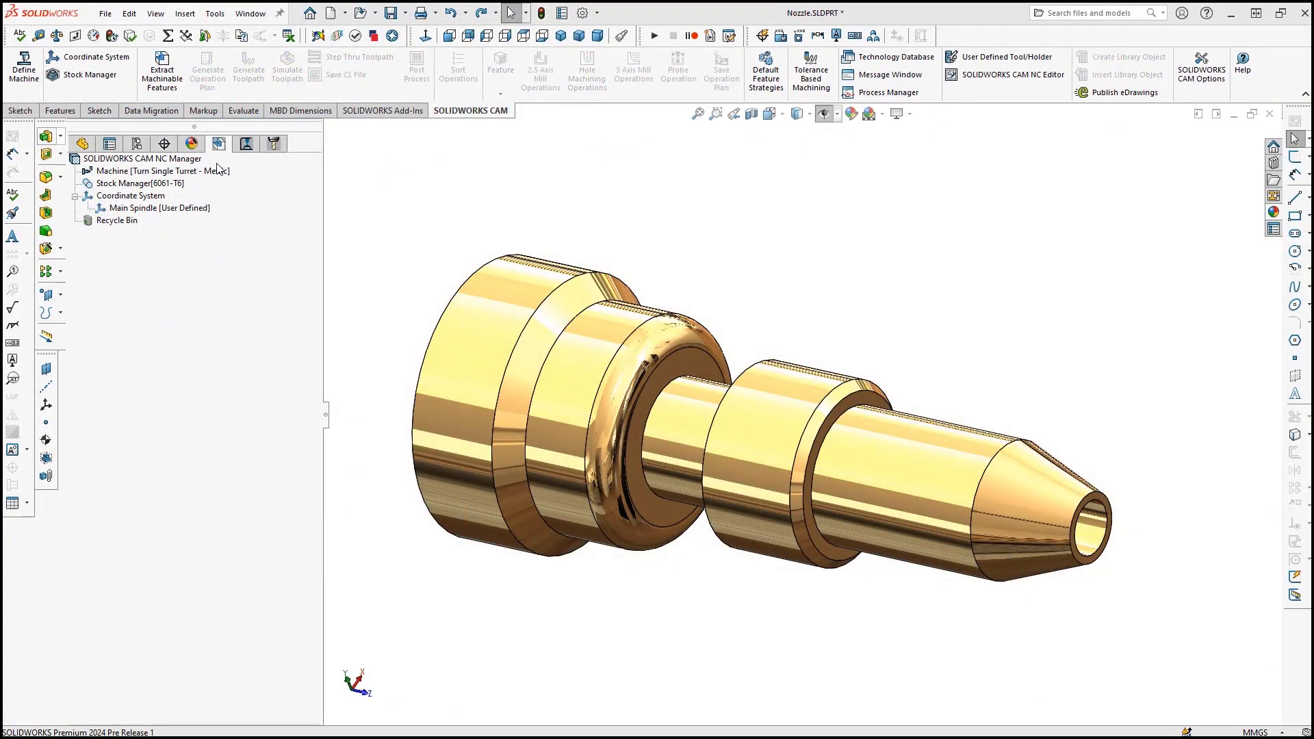
Extract the nozzle's face, OD, ID and cut-off turning features and highlight the recognized faces.
right_click(142, 158)
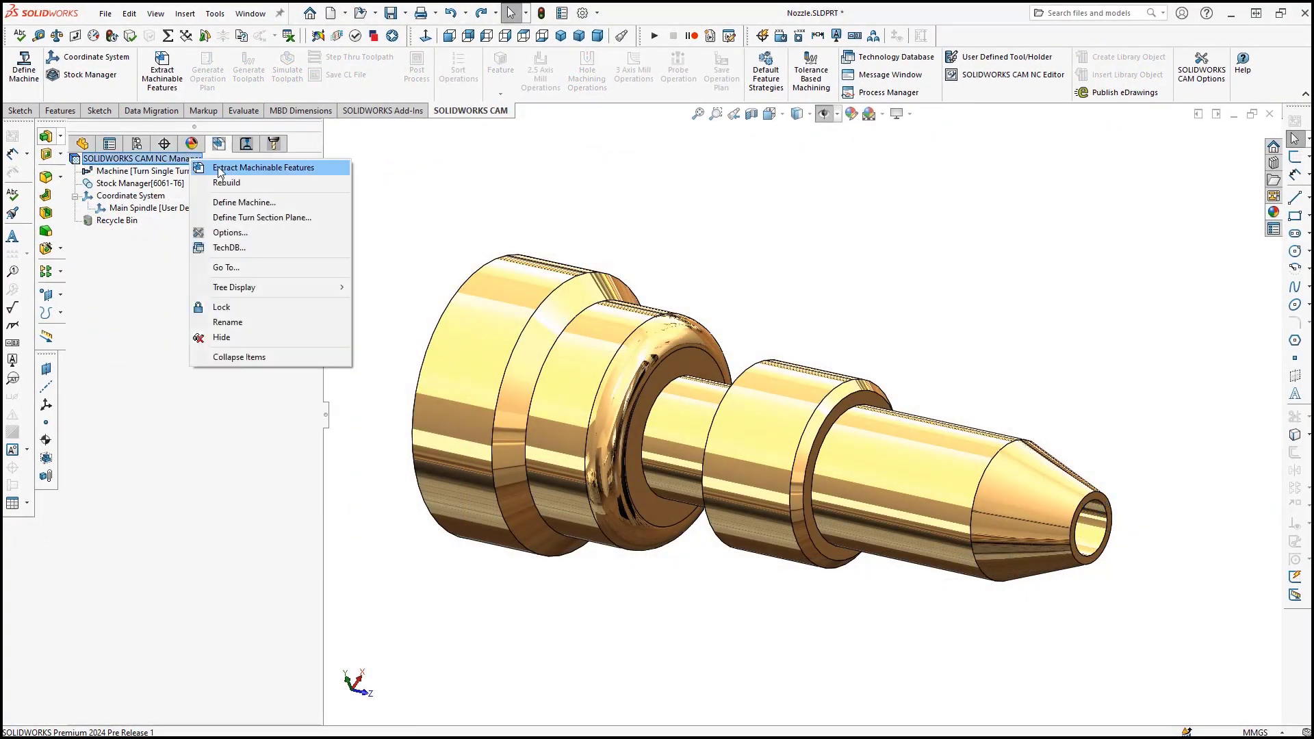
left_click(264, 167)
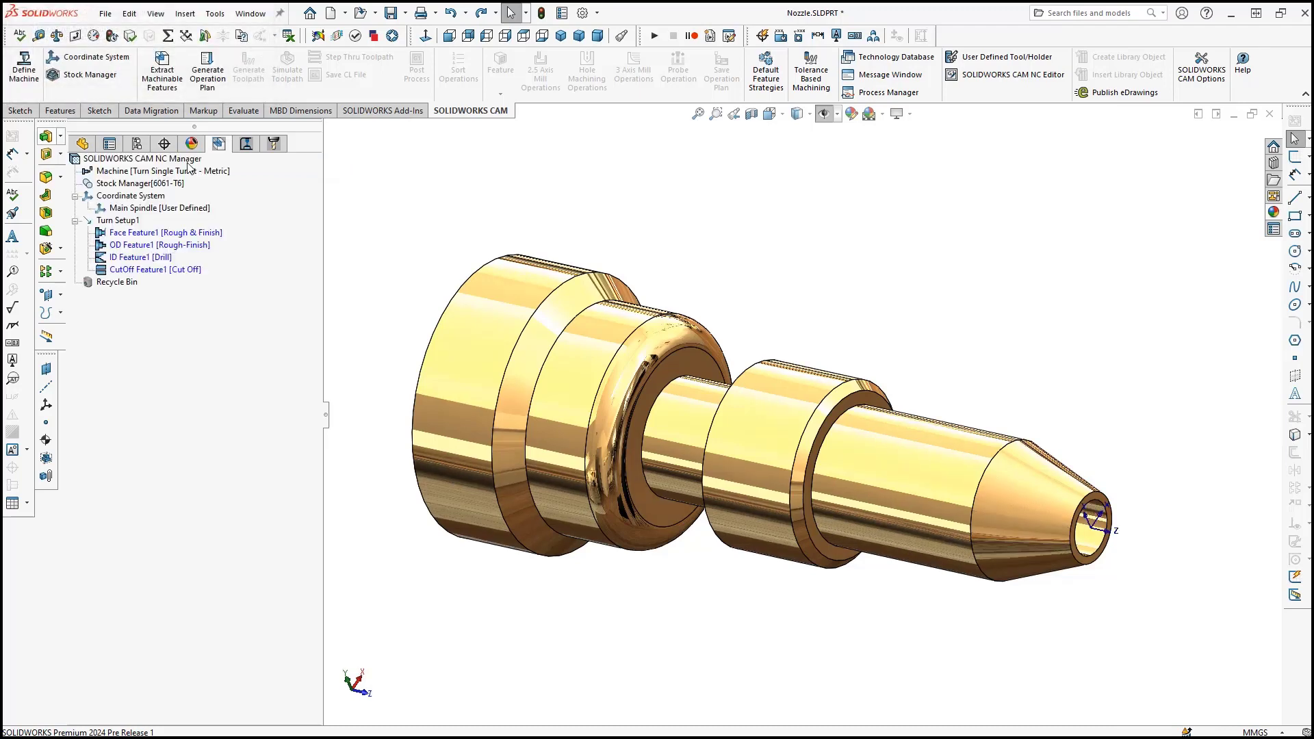
right_click(141, 158)
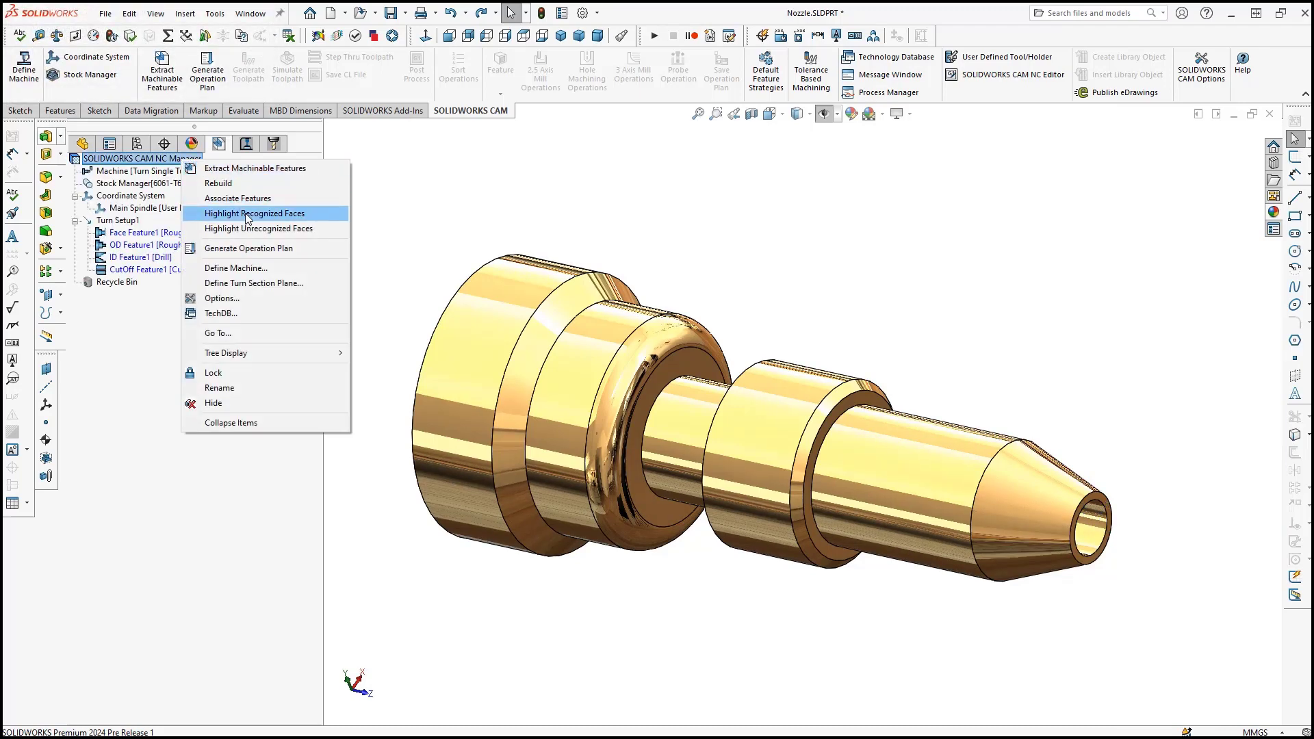
left_click(255, 213)
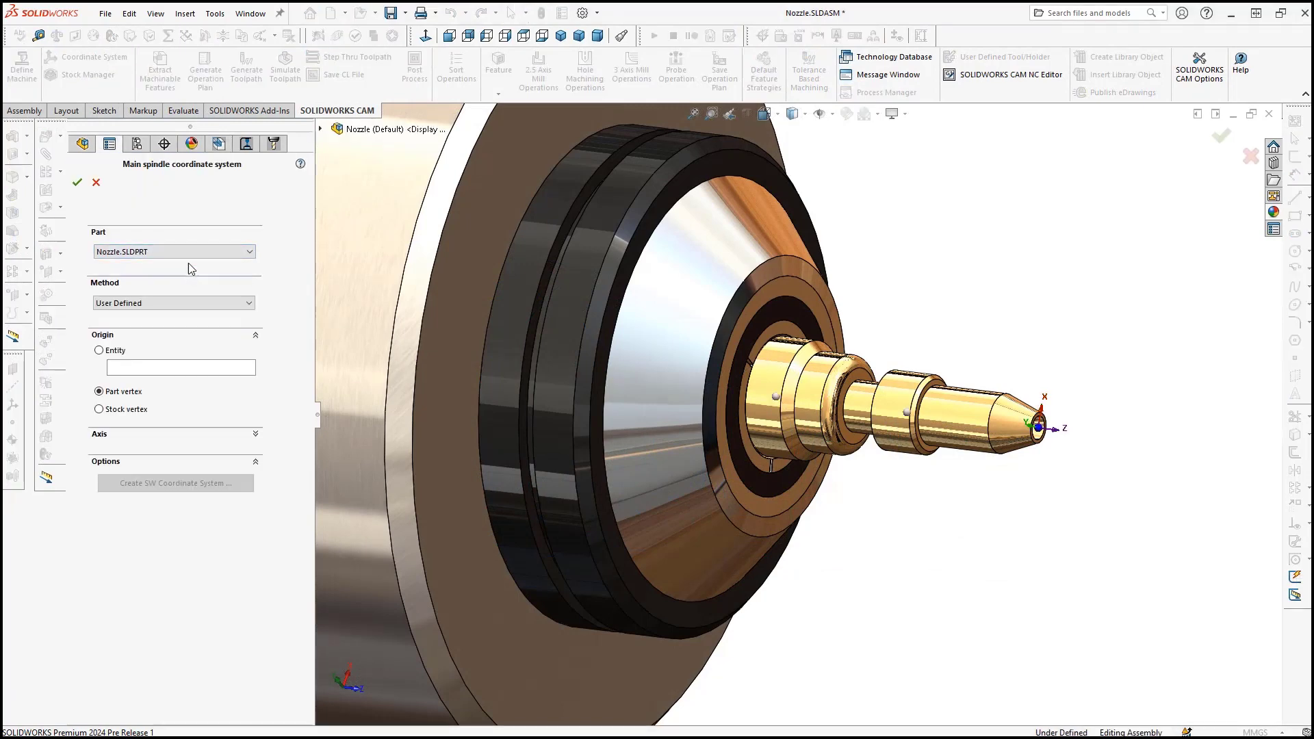
Place the main spindle origin at a stock vertex and simulate the turning toolpaths through cut-off.
left_click(100, 409)
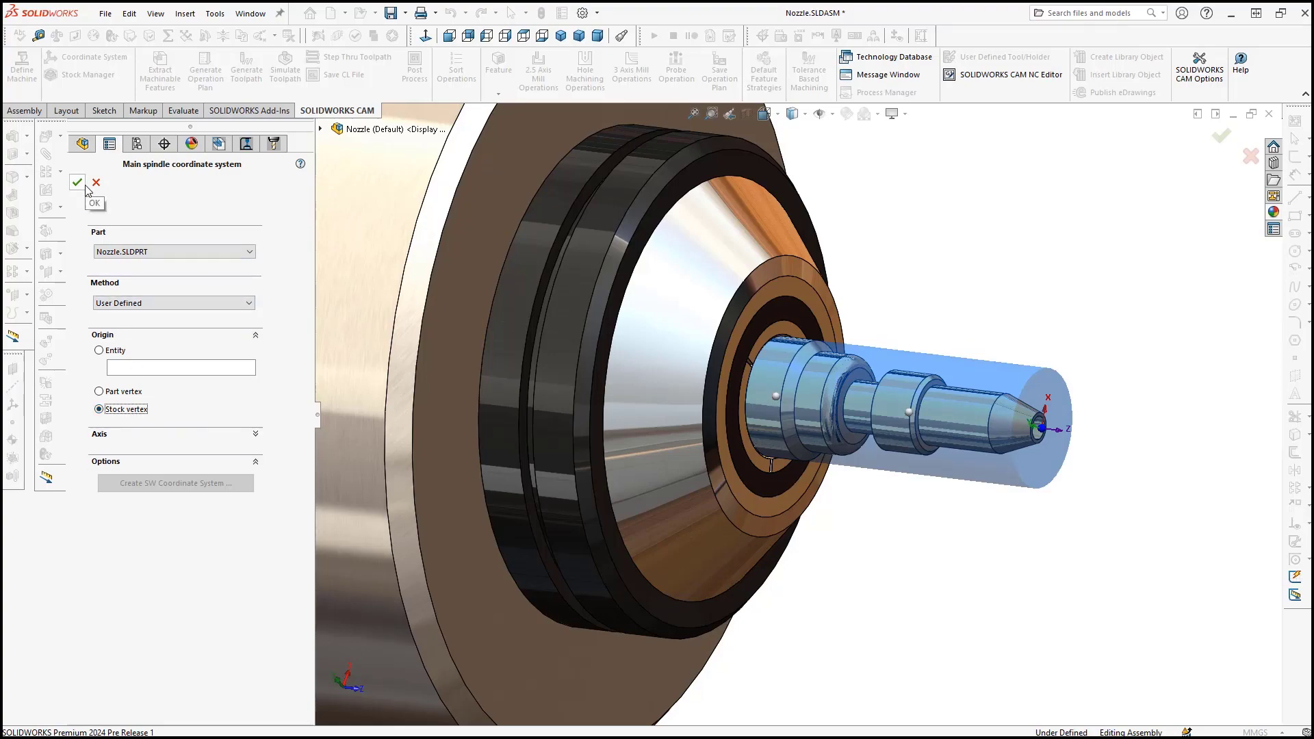
left_click(76, 182)
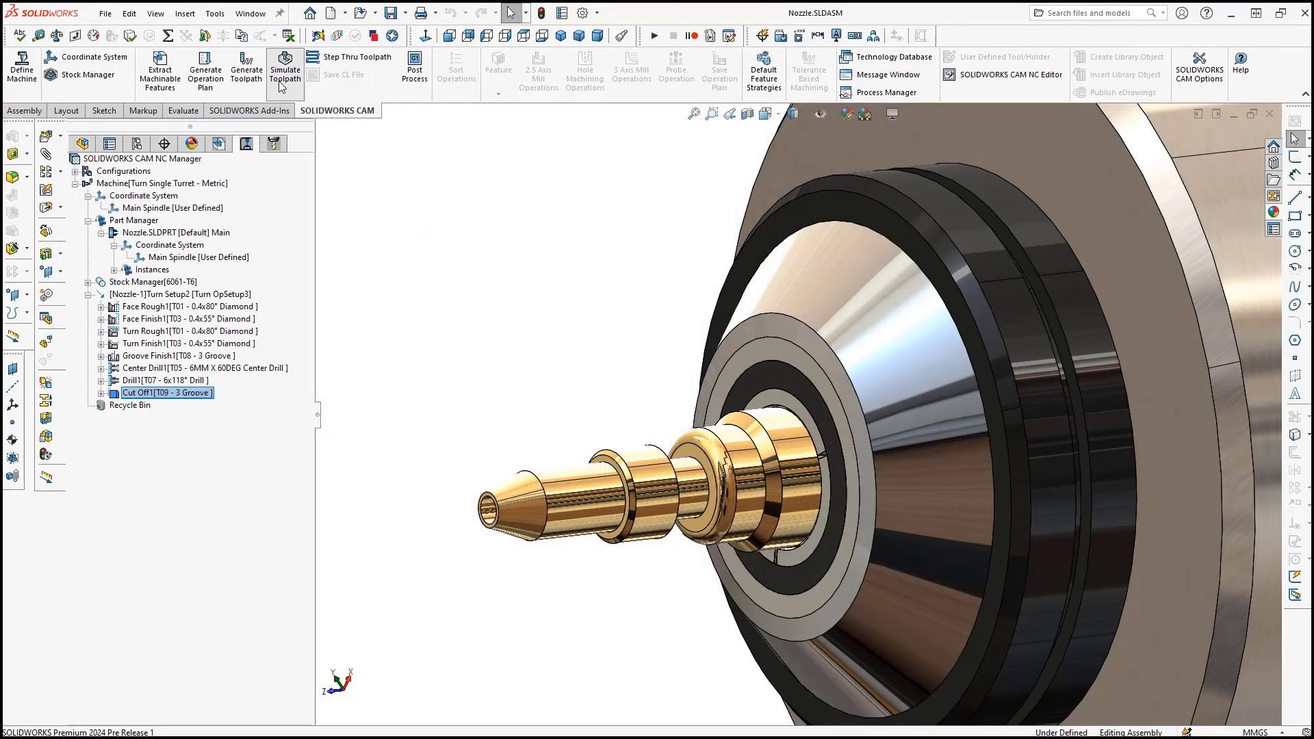
left_click(284, 71)
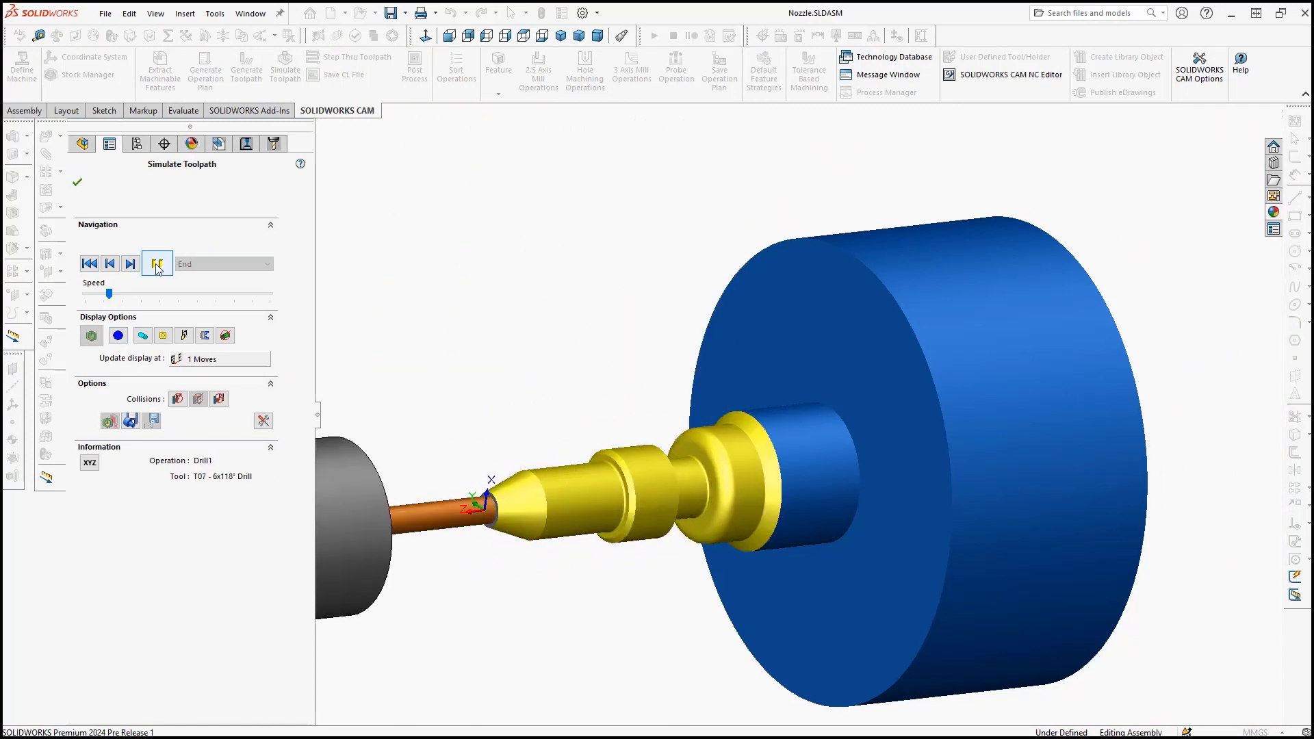
left_click(157, 263)
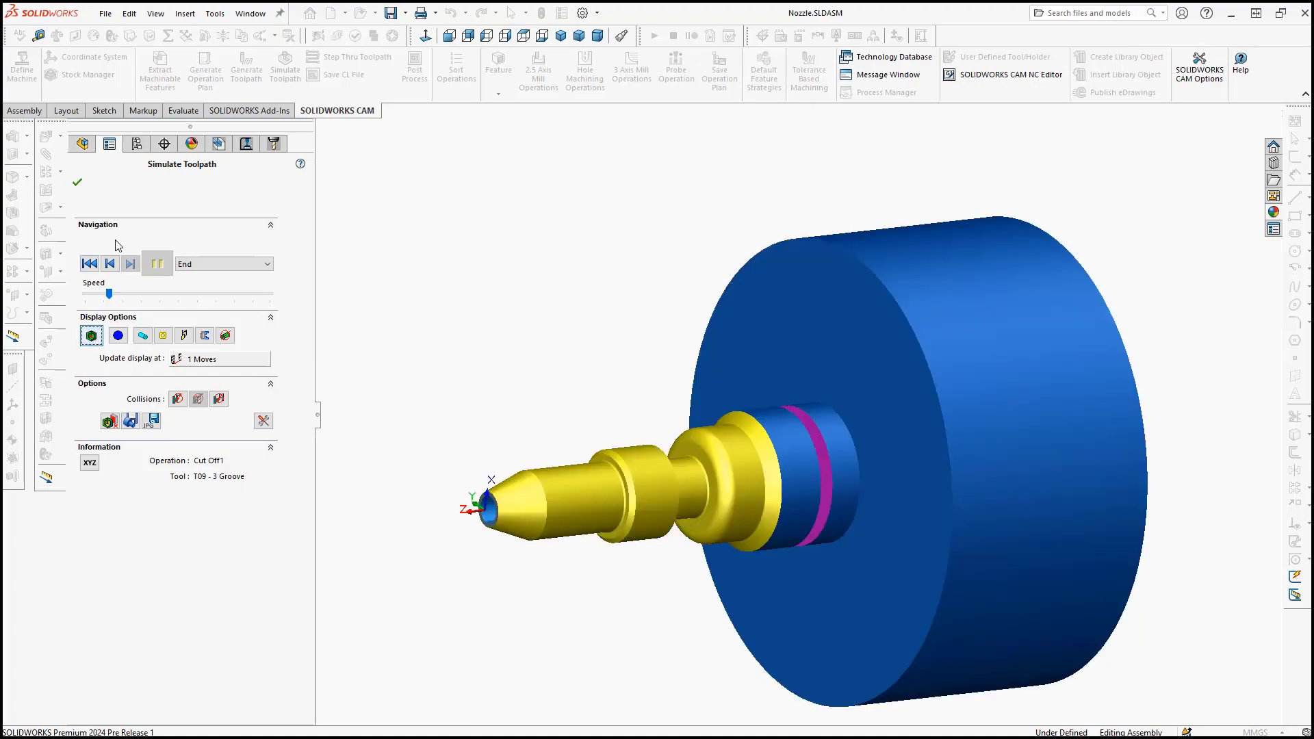
left_click(77, 182)
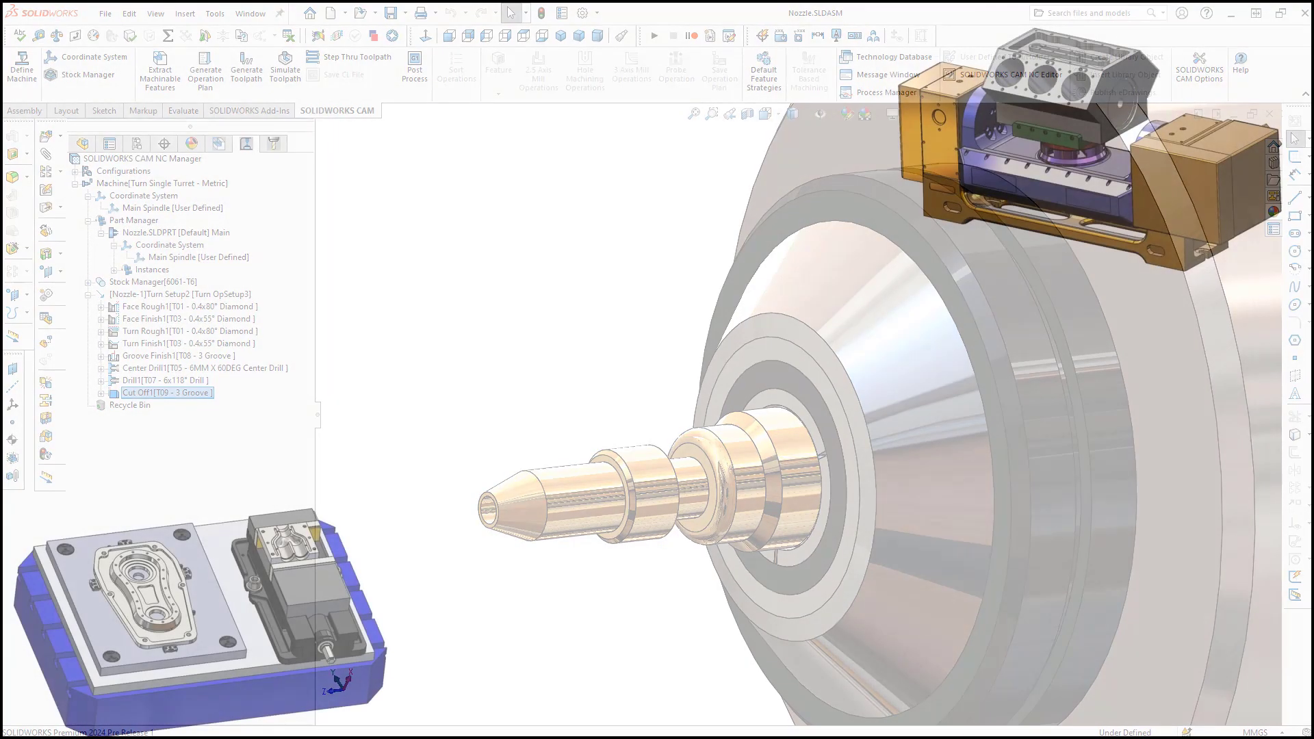